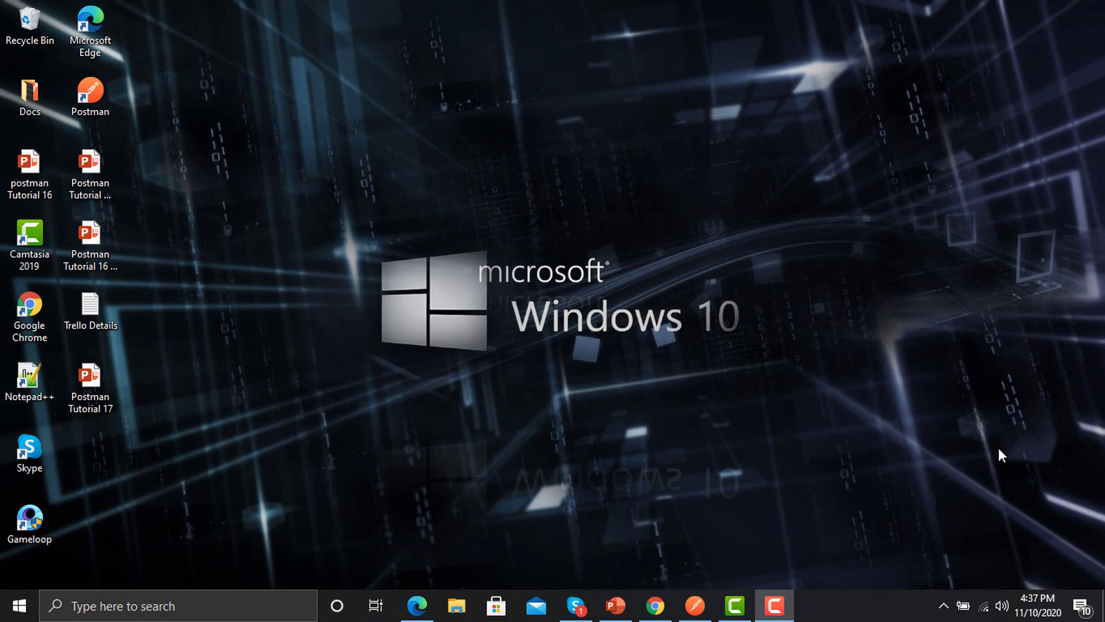
mouse_move(1002, 443)
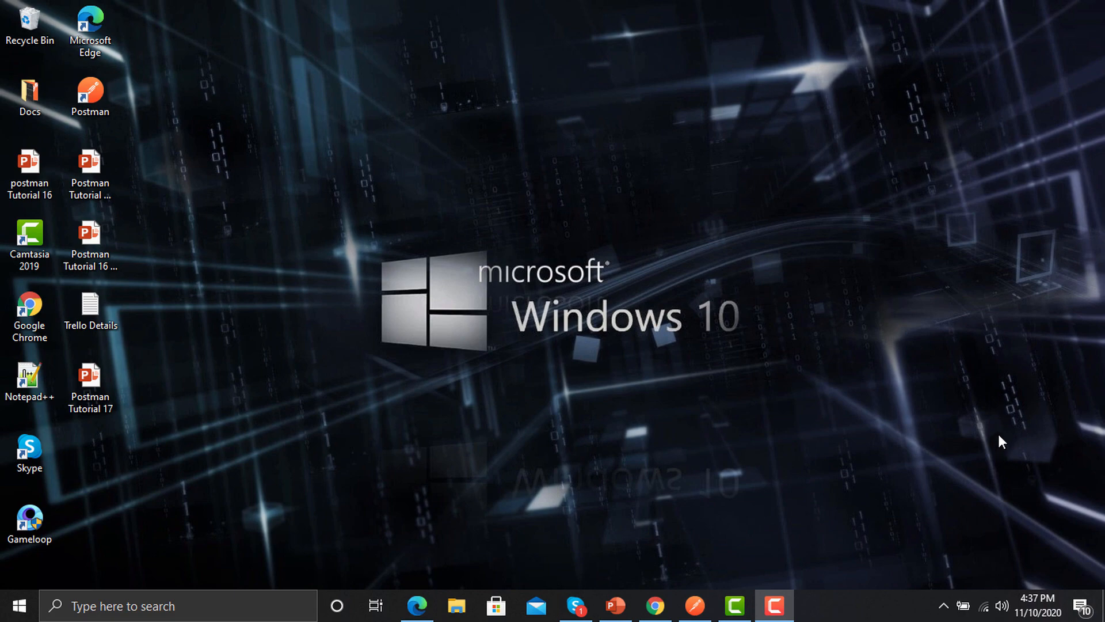
left_click(415, 605)
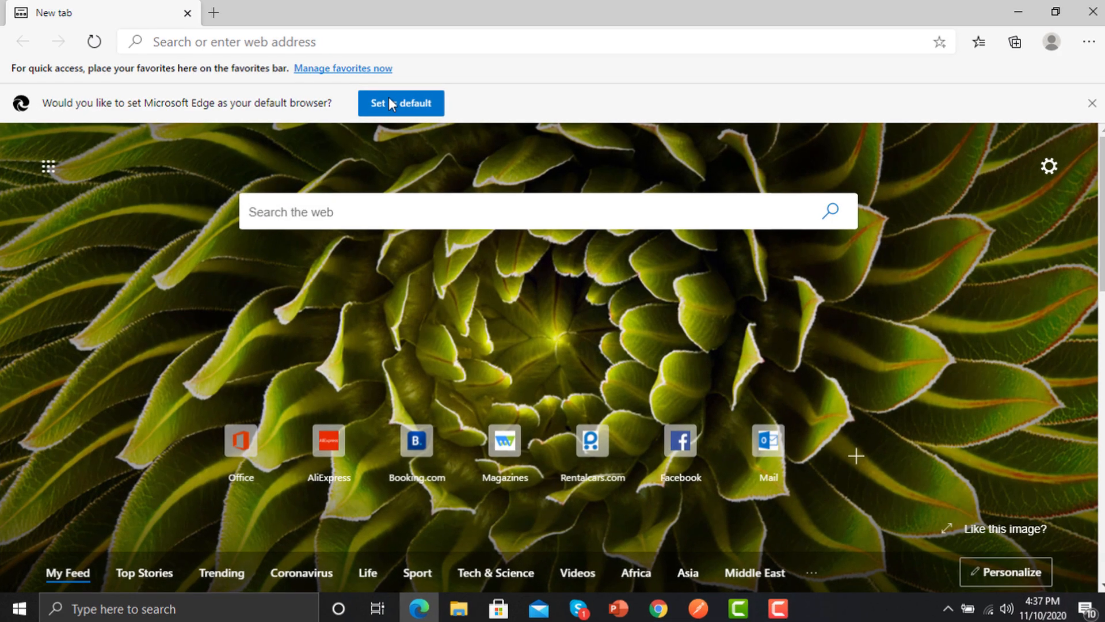
type("http://www.learnwebservices.com/")
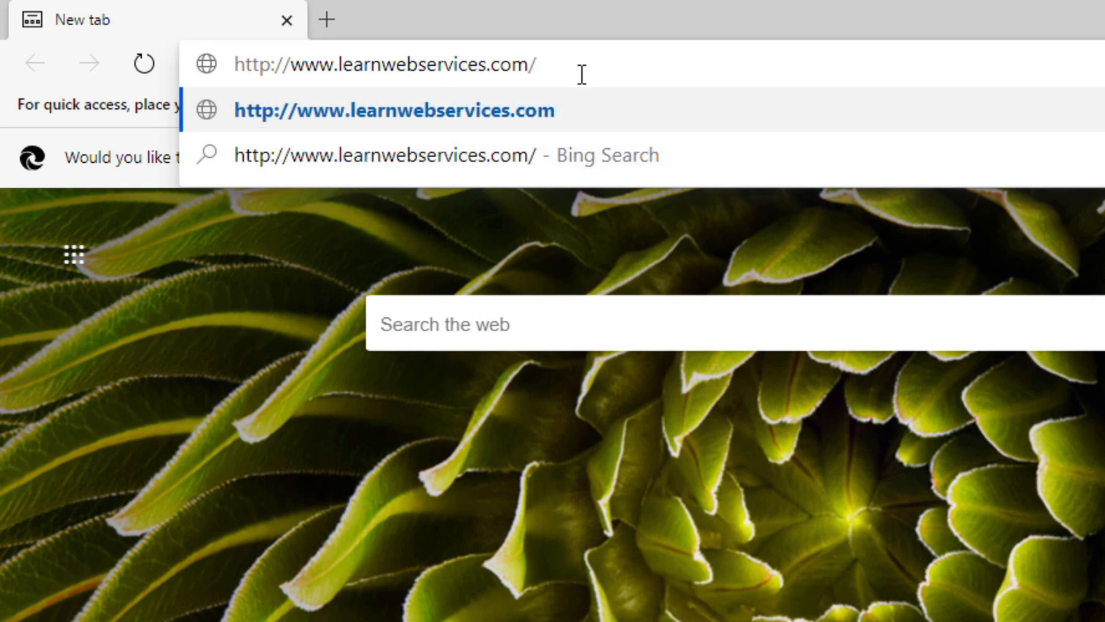
key("Enter")
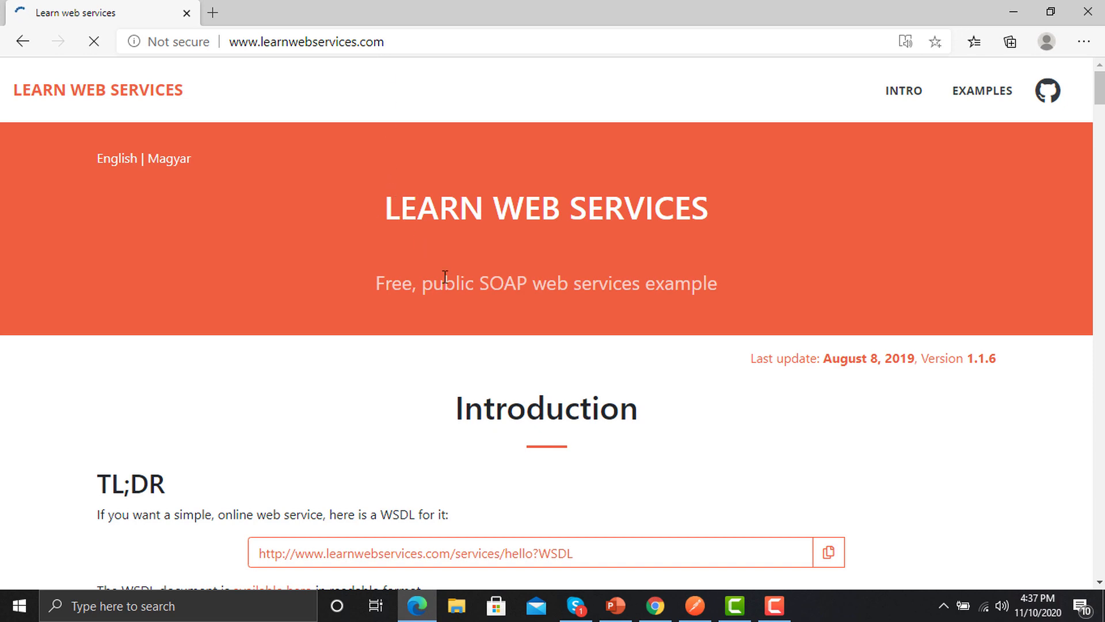
scroll("down", 3)
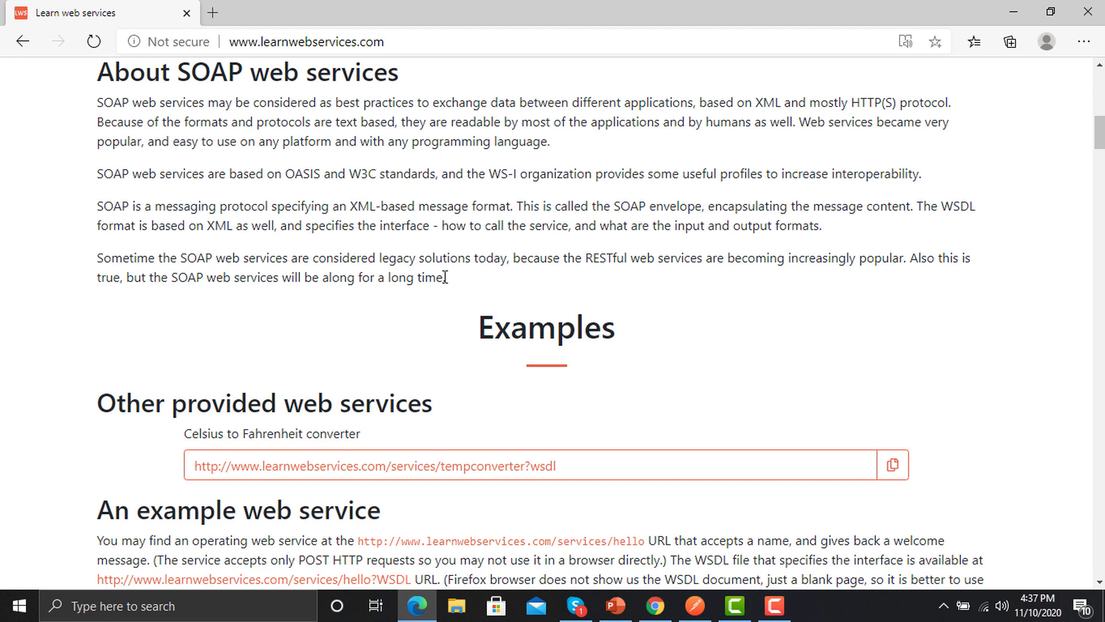
scroll("down", 3)
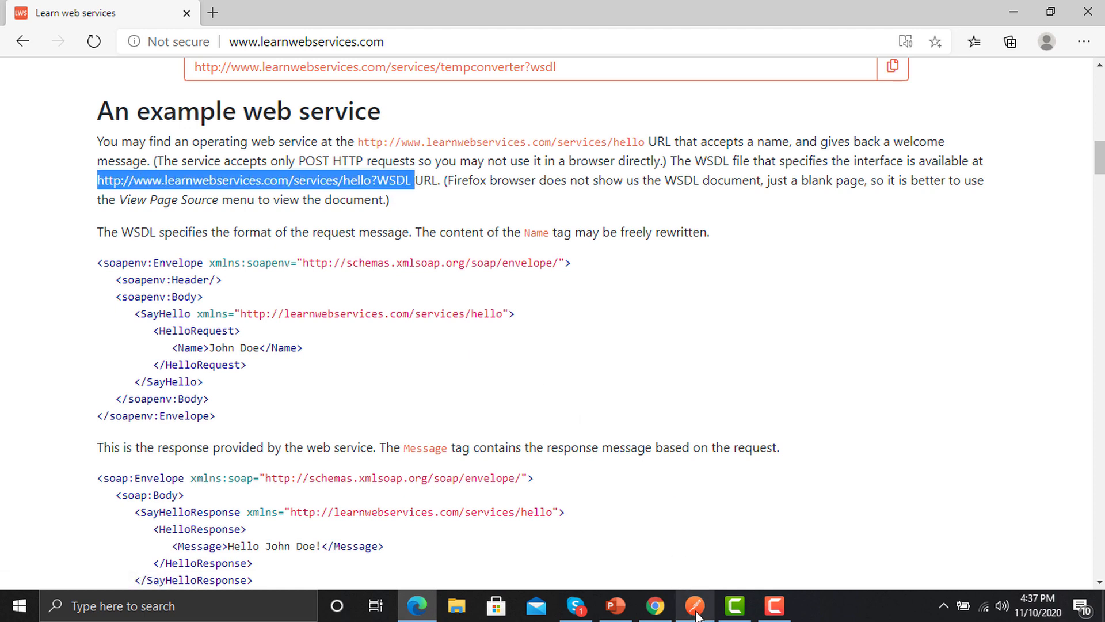
Start a new Postman request for the hello WSDL and select the sample SOAP envelope in Edge
left_click(695, 606)
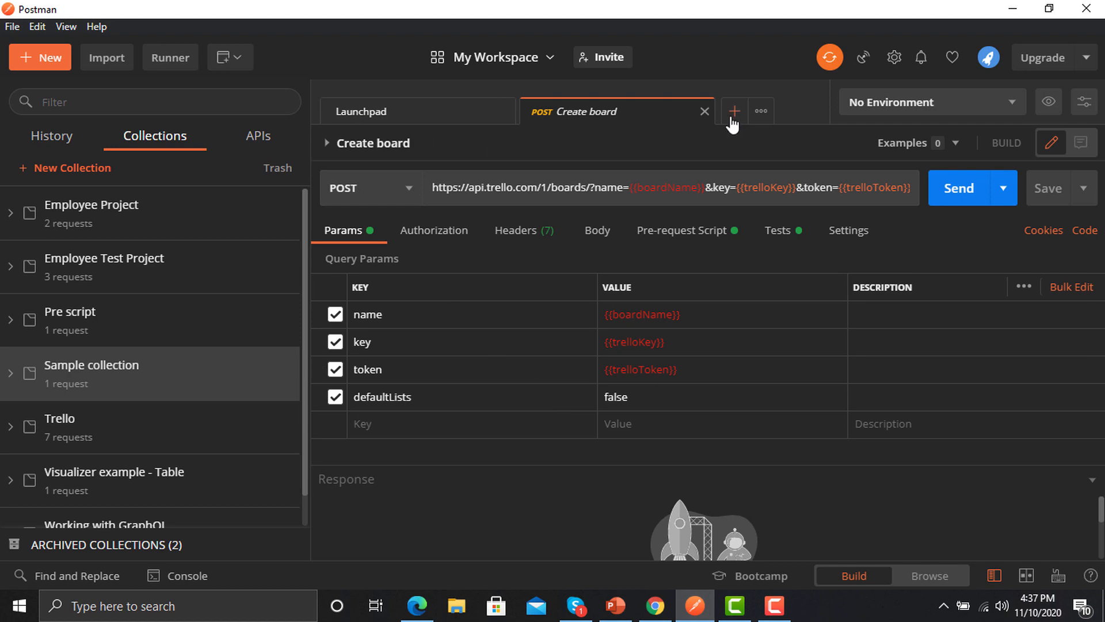
left_click(733, 111)
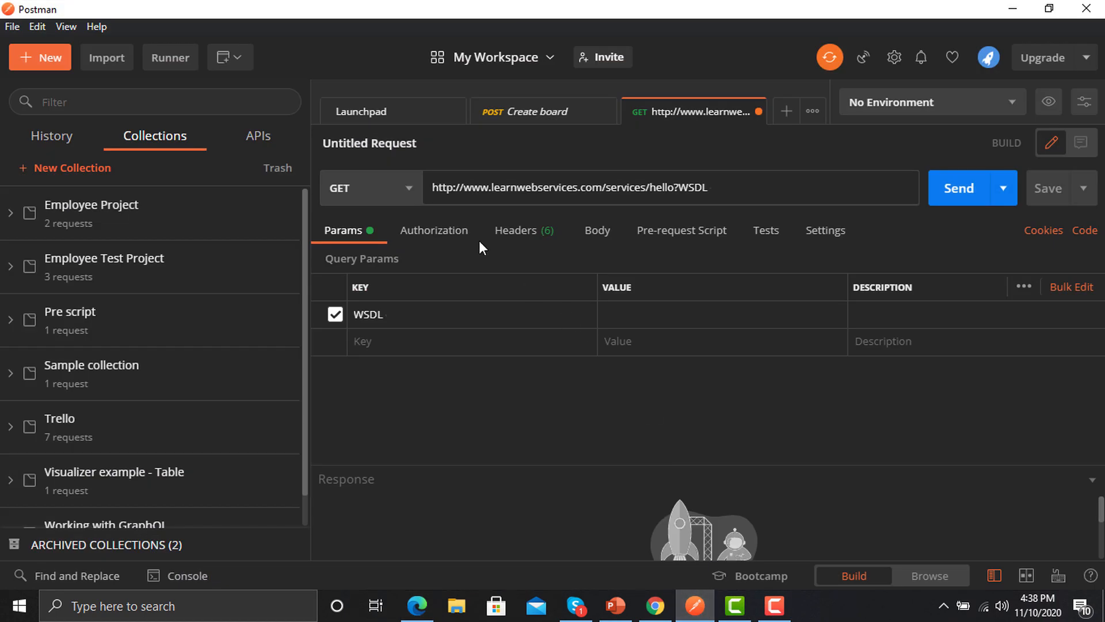
left_click(370, 187)
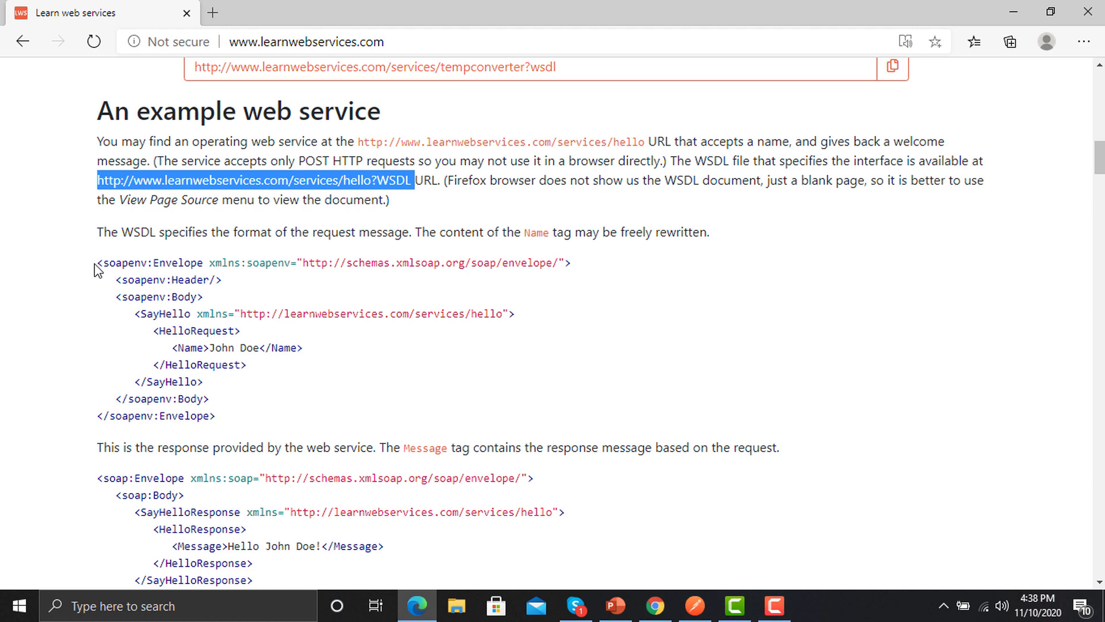
left_click_drag(98, 263, 226, 415)
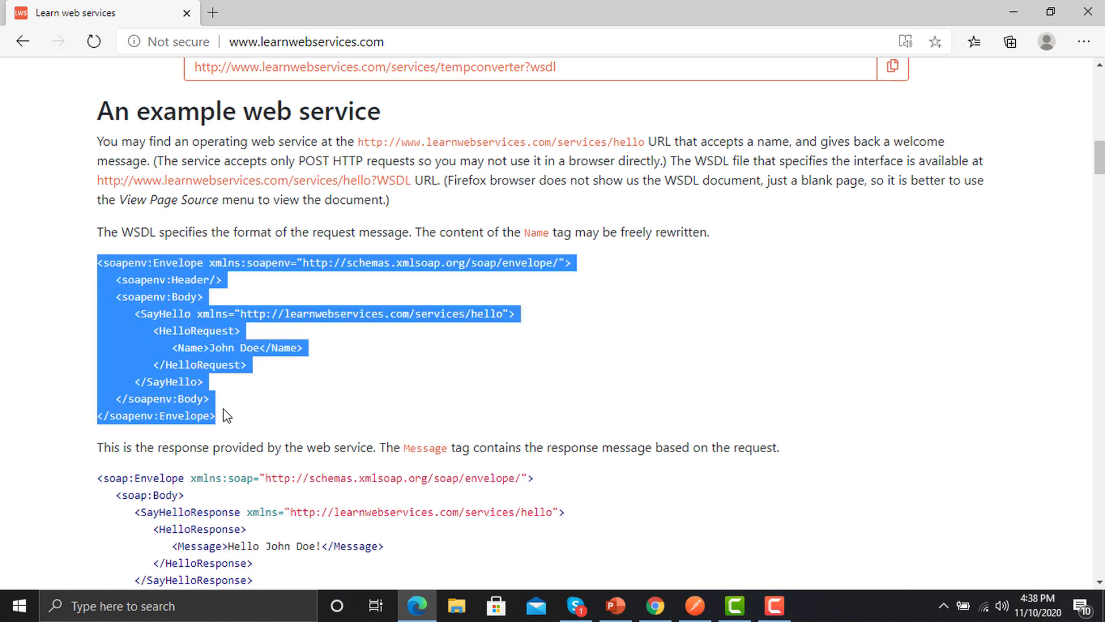
Give the request a raw XML body holding the SayHello SOAP envelope
left_click(693, 606)
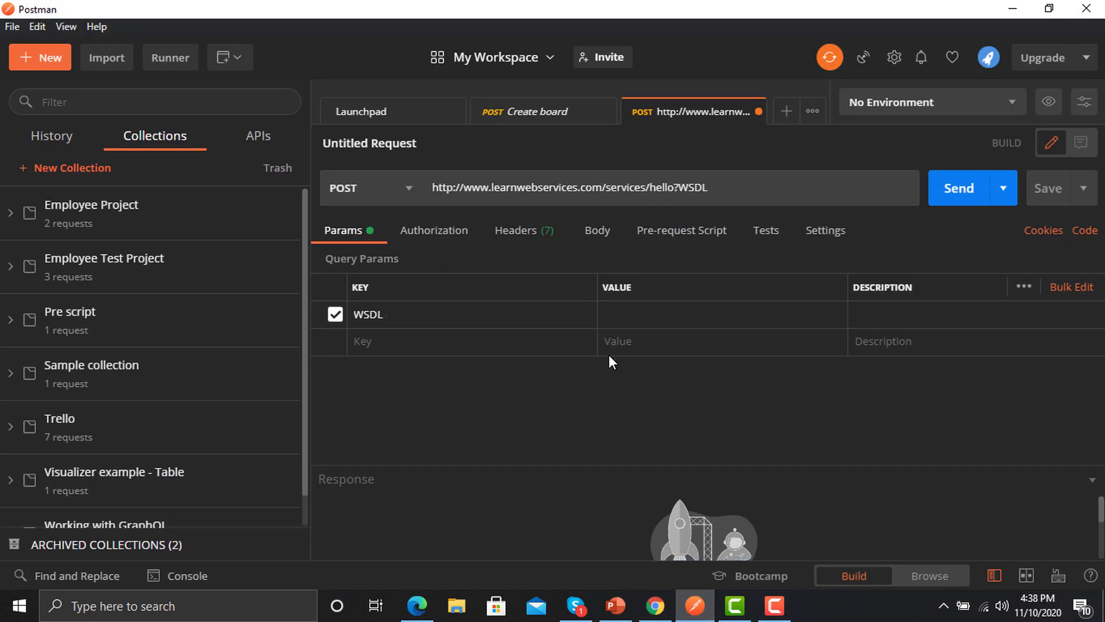
left_click(596, 229)
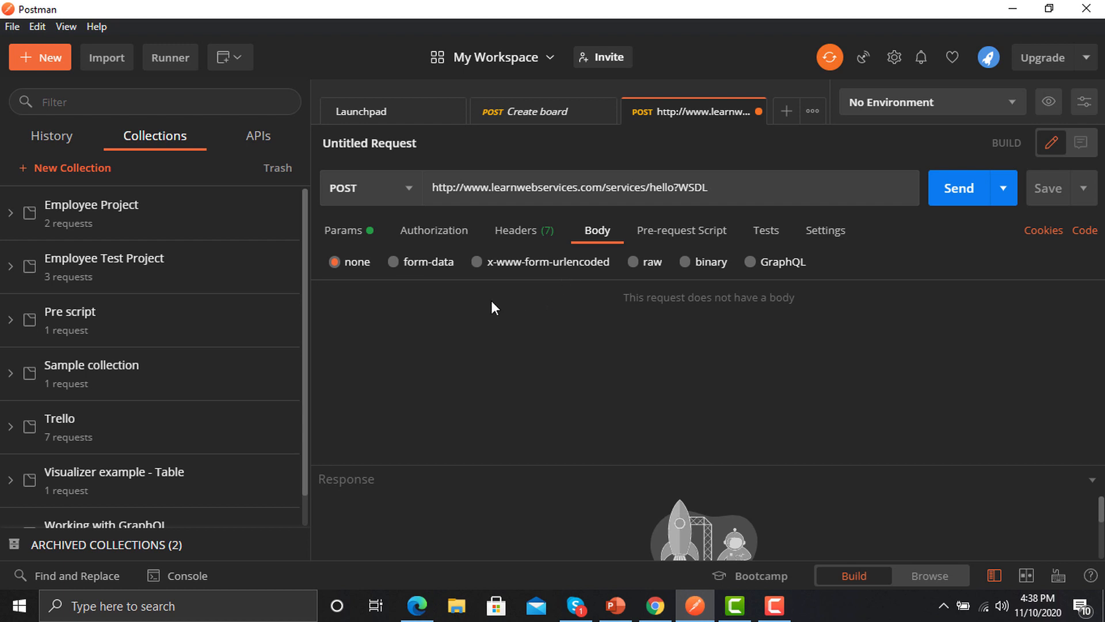
mouse_move(564, 304)
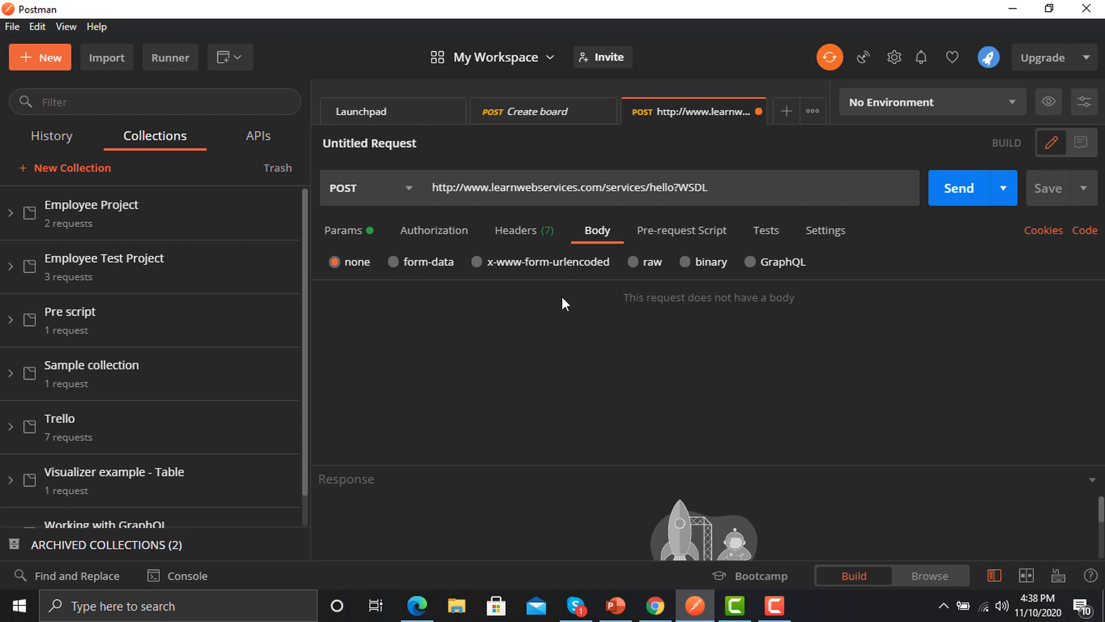
left_click(631, 261)
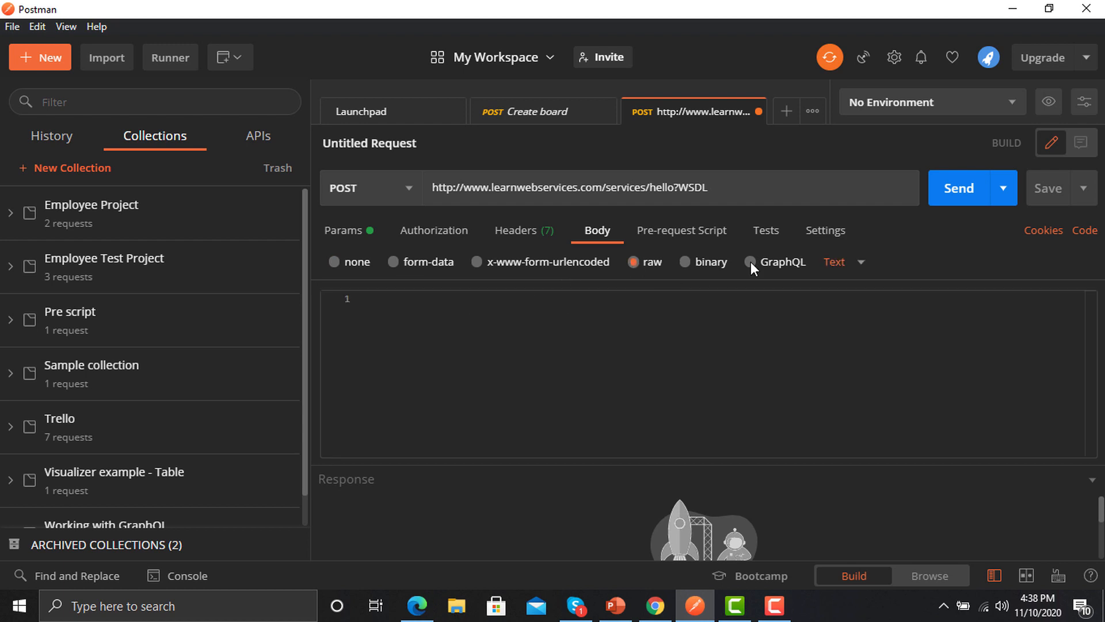
left_click(843, 262)
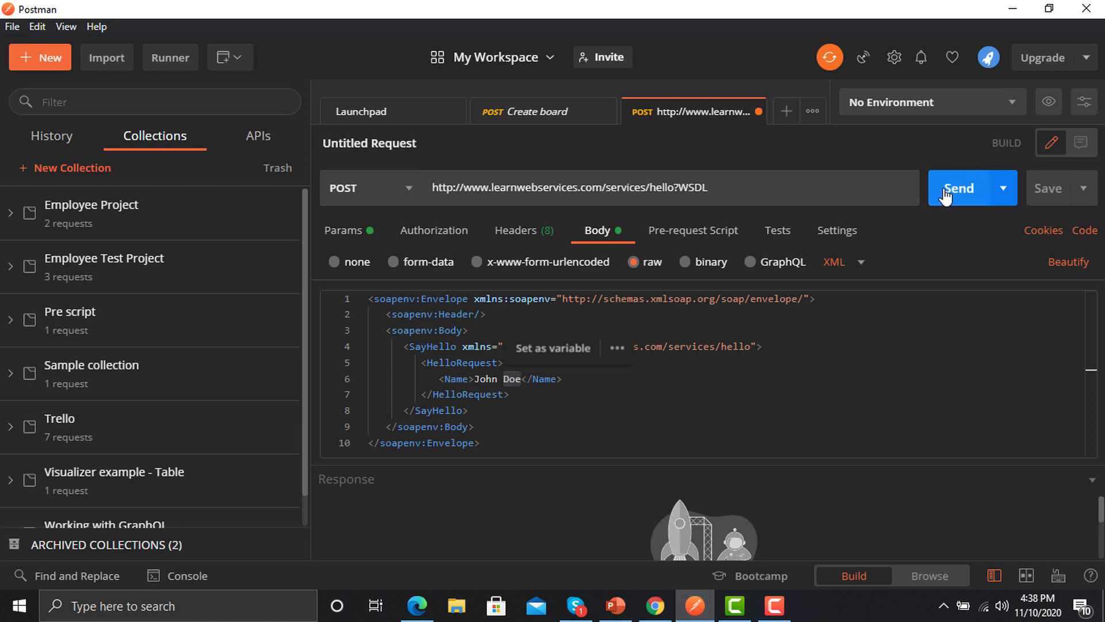
Send the SOAP hello request and get a 200 OK response
left_click(963, 188)
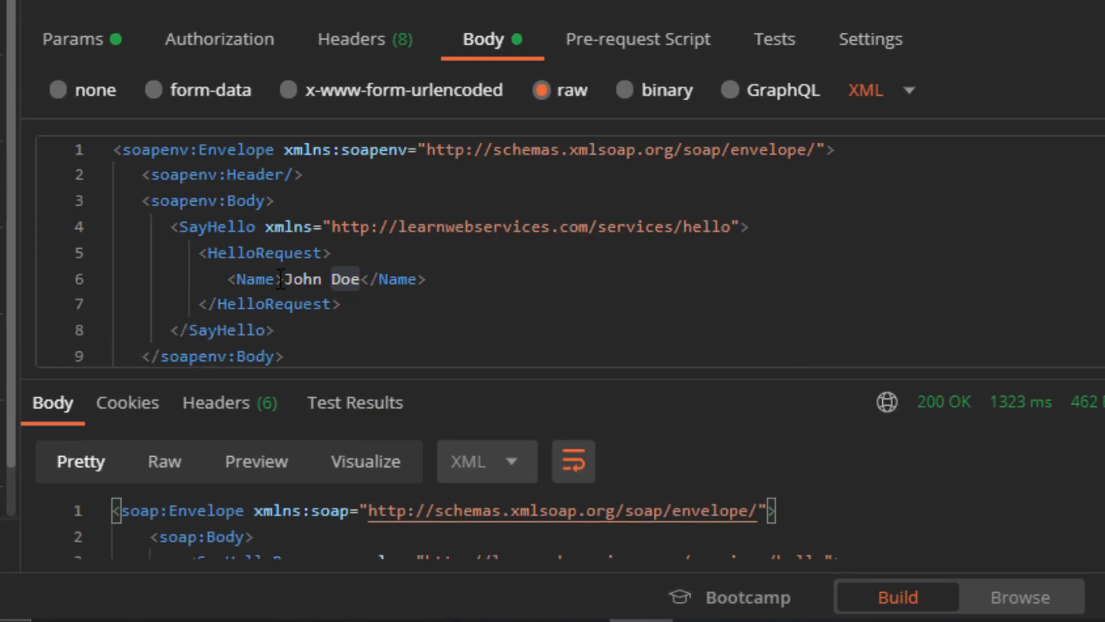
Replace John Doe with 'Testing Funda' in the body and resend the request
double_click(319, 279)
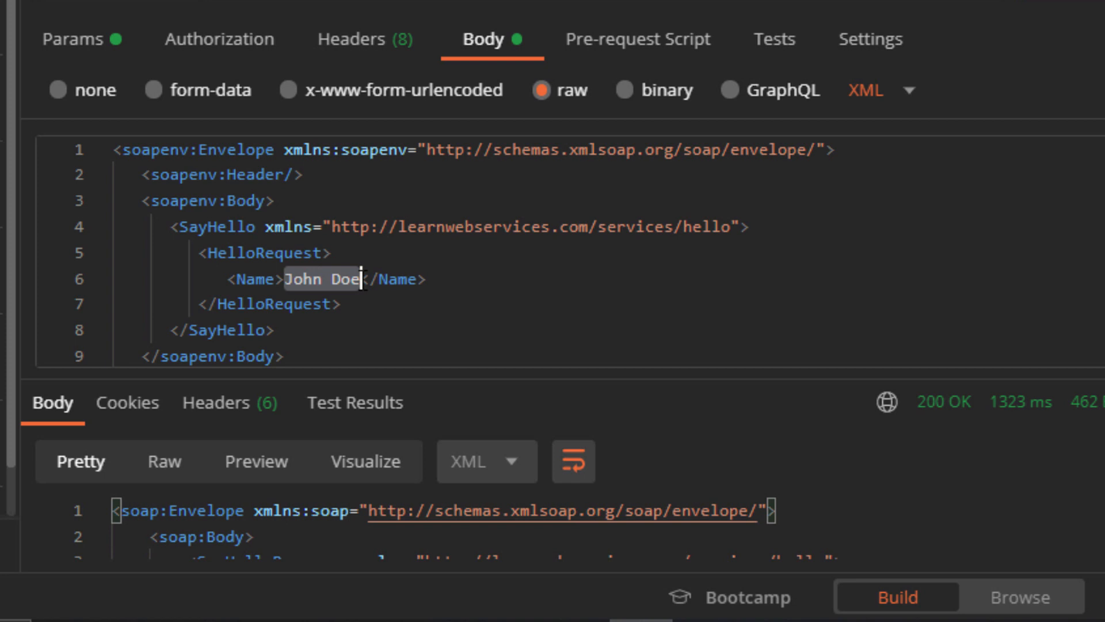
type("Test")
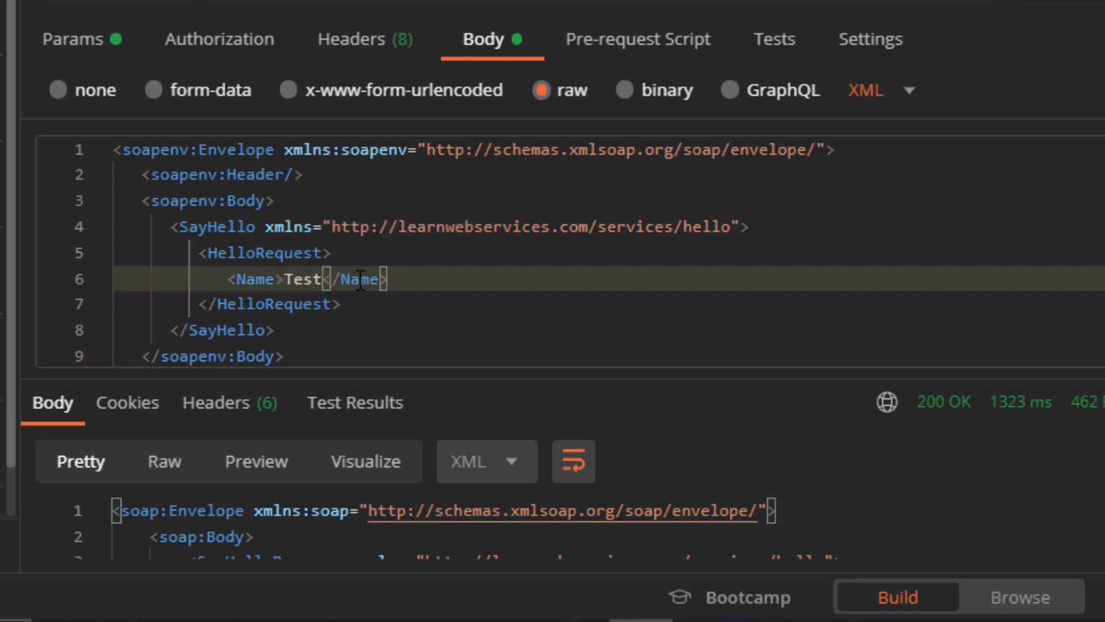
type("ing F")
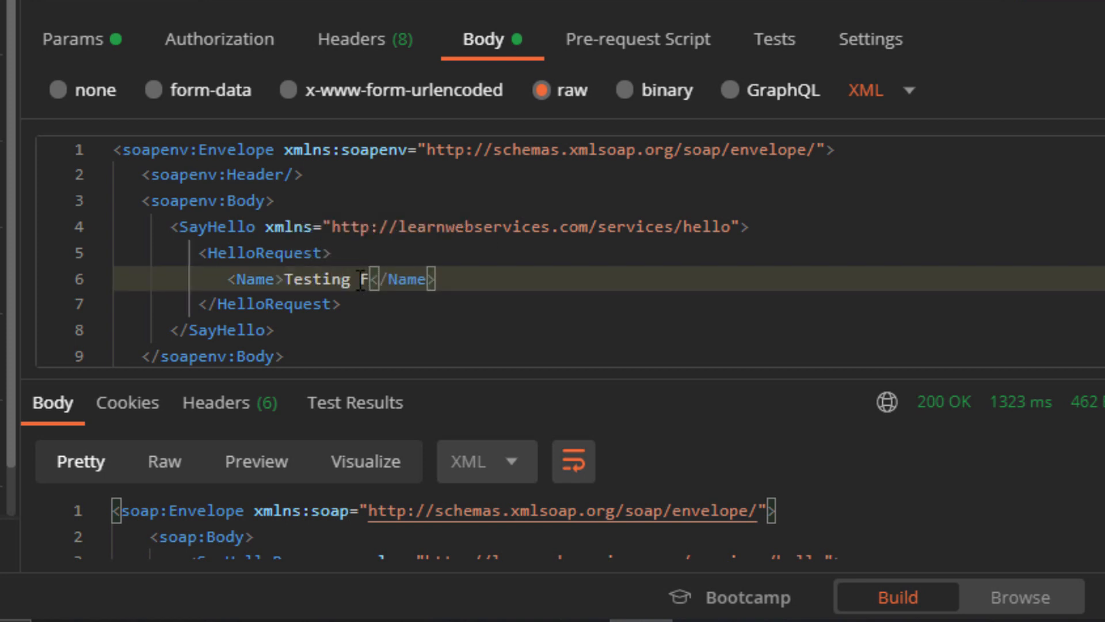
type("unda")
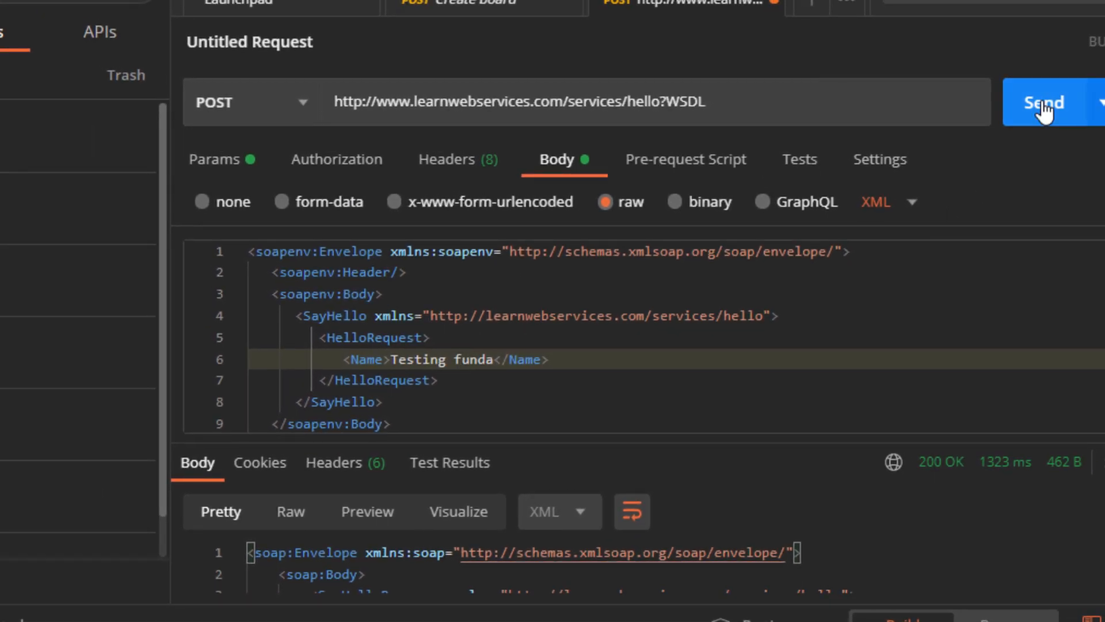
left_click(1043, 102)
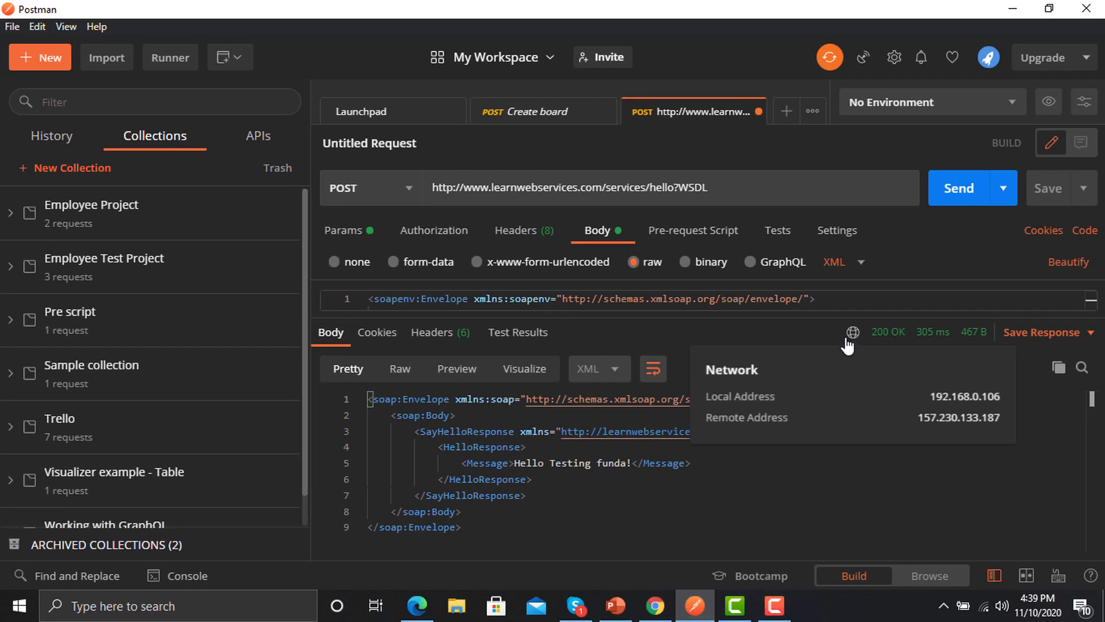
Review response and hidden request headers, then bring up the empty Tests script editor
left_click(432, 332)
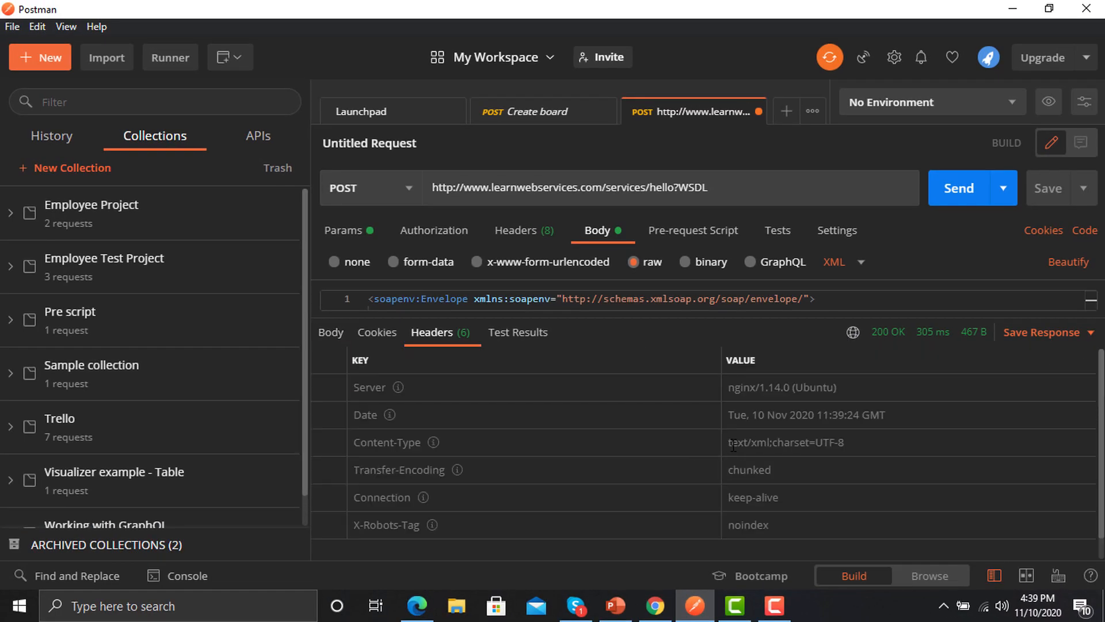
left_click(786, 442)
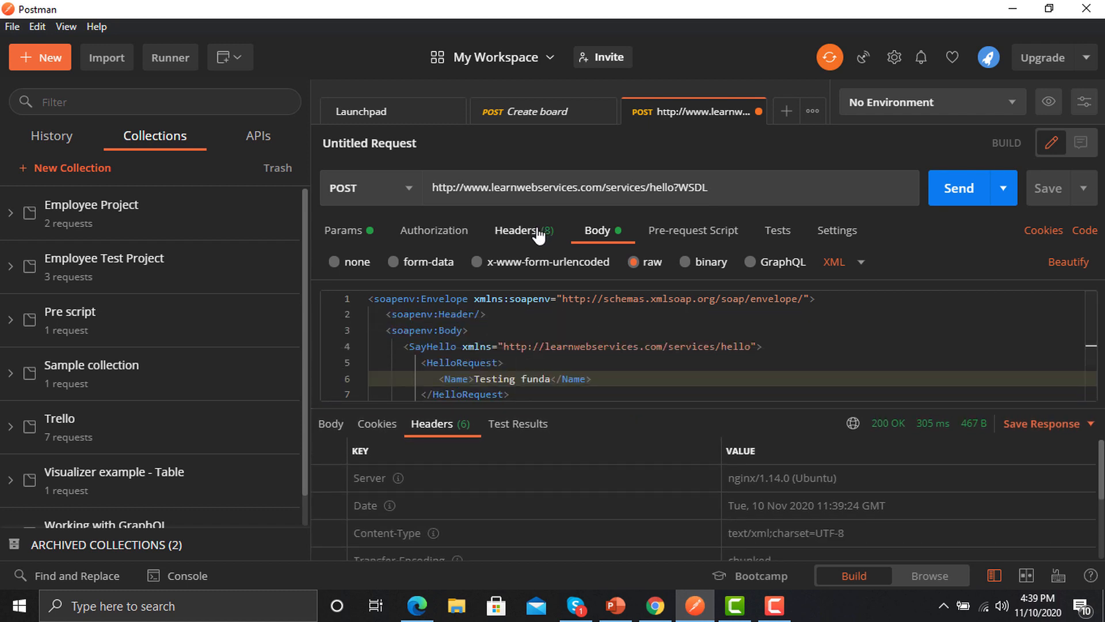
left_click(518, 230)
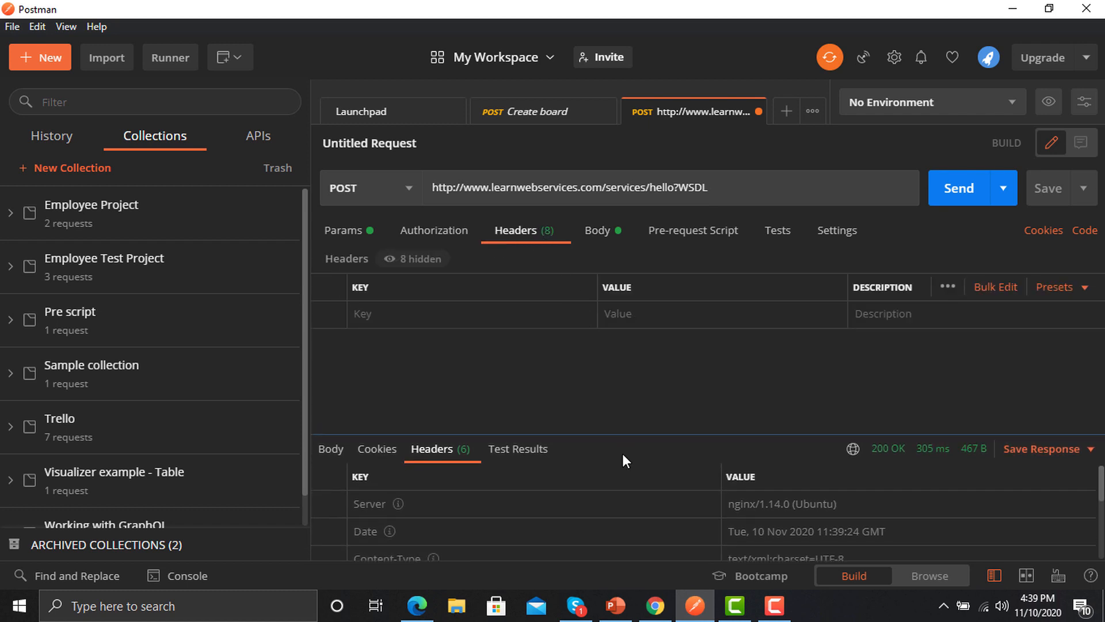
left_click(412, 258)
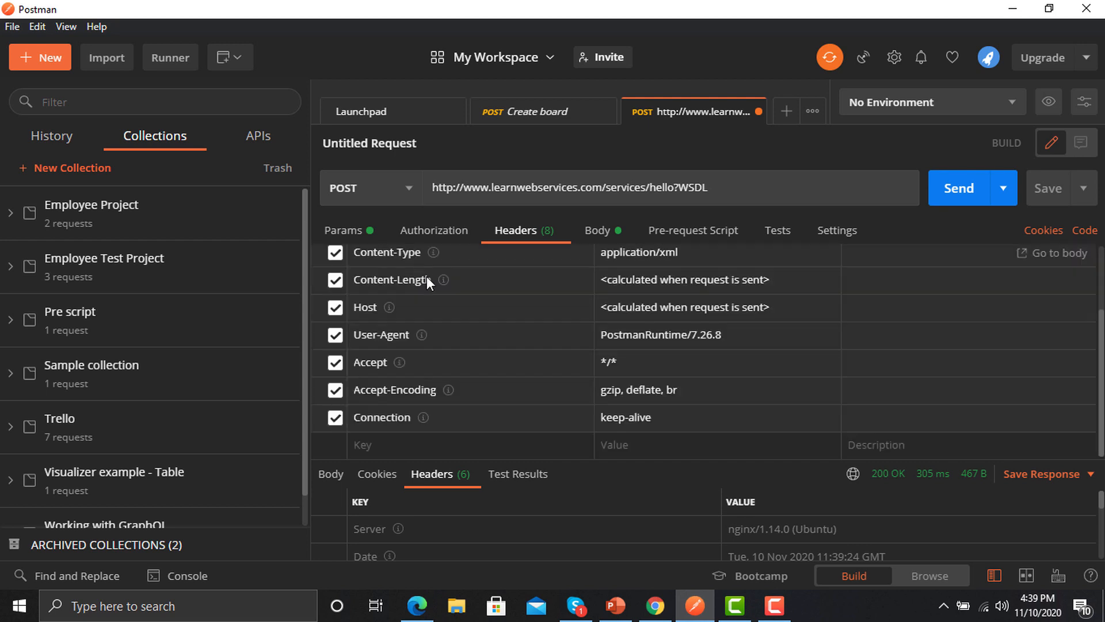
mouse_move(566, 332)
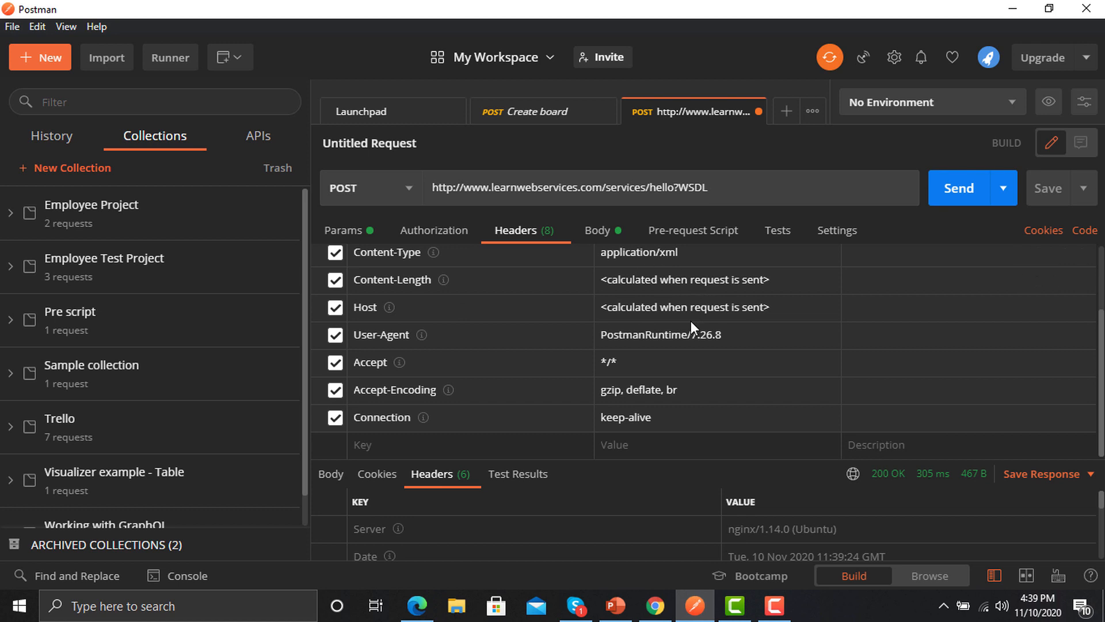
mouse_move(769, 445)
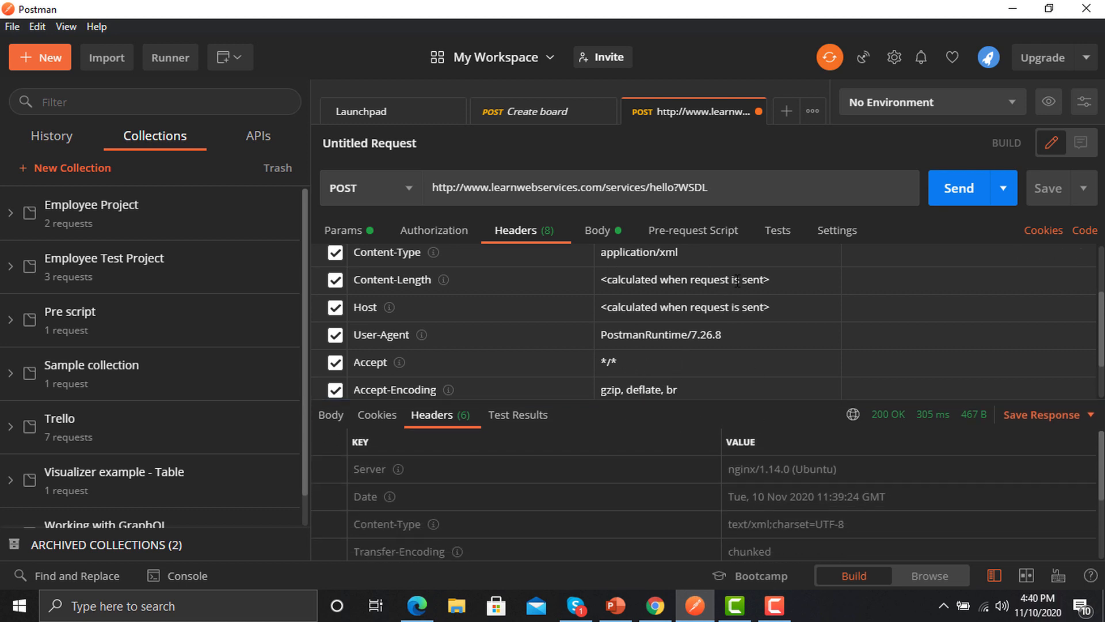
left_click(776, 229)
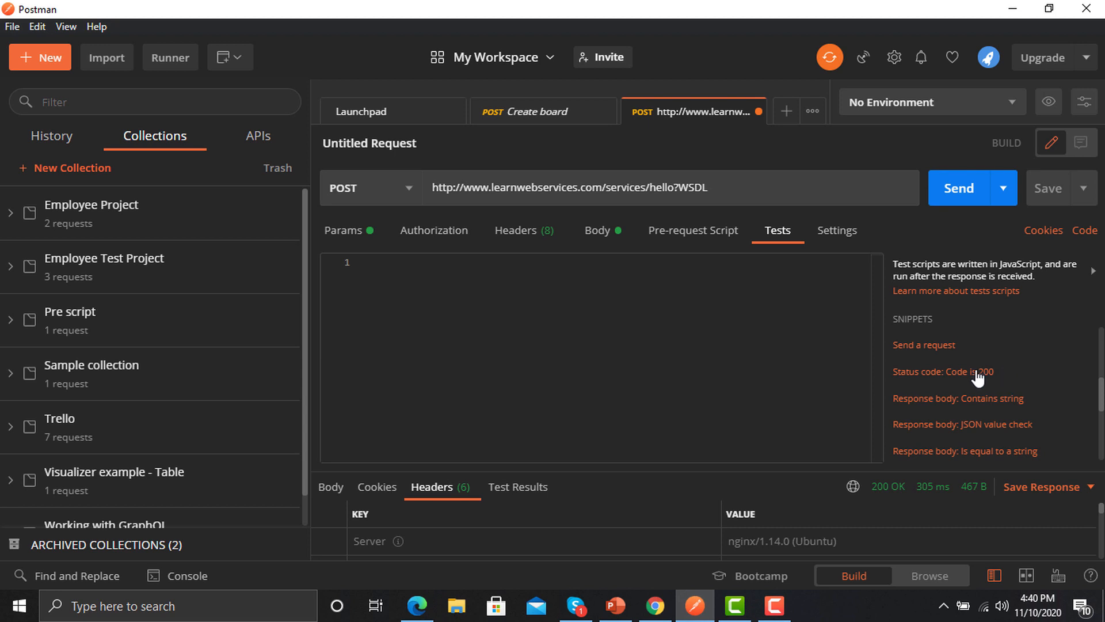
Add the 'Status code: Code is 200' test, resend, and verify it passes in Test Results
left_click(943, 371)
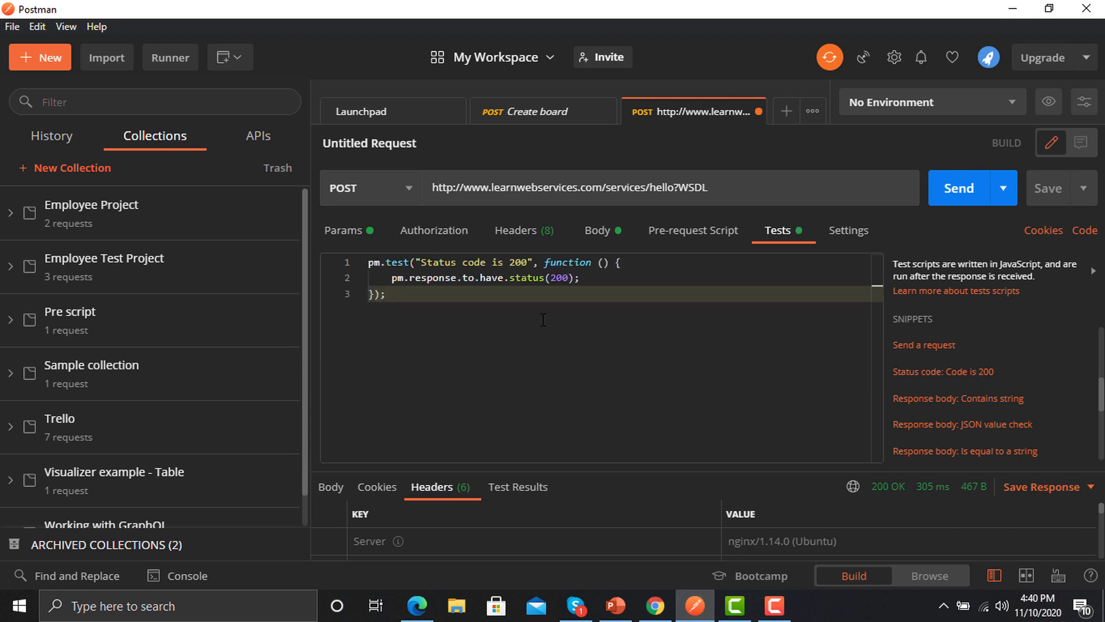
mouse_move(861, 247)
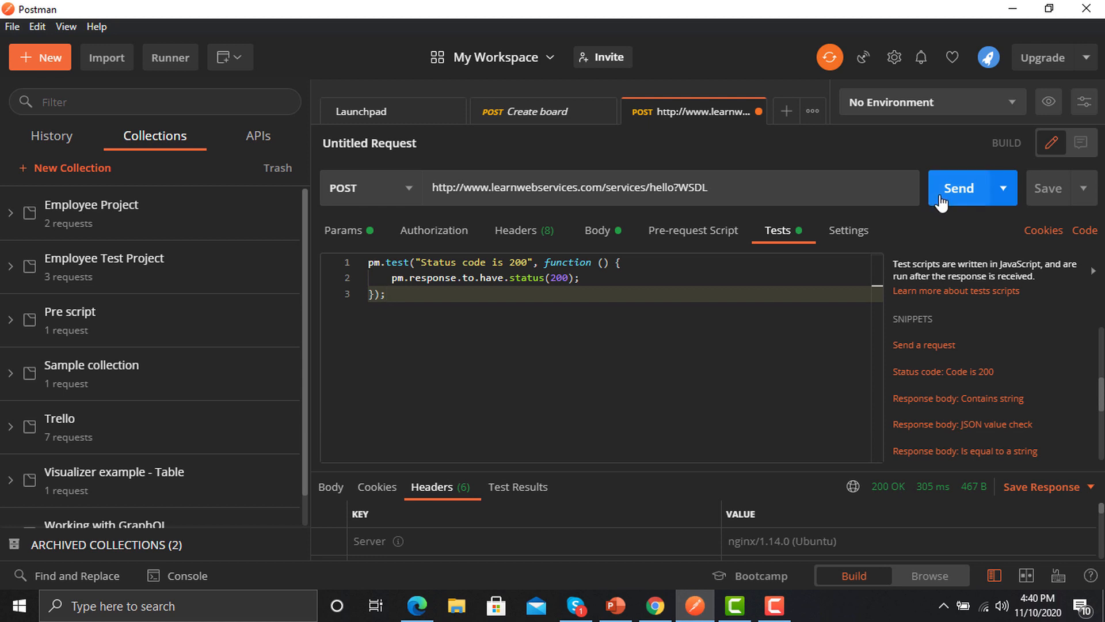
left_click(958, 187)
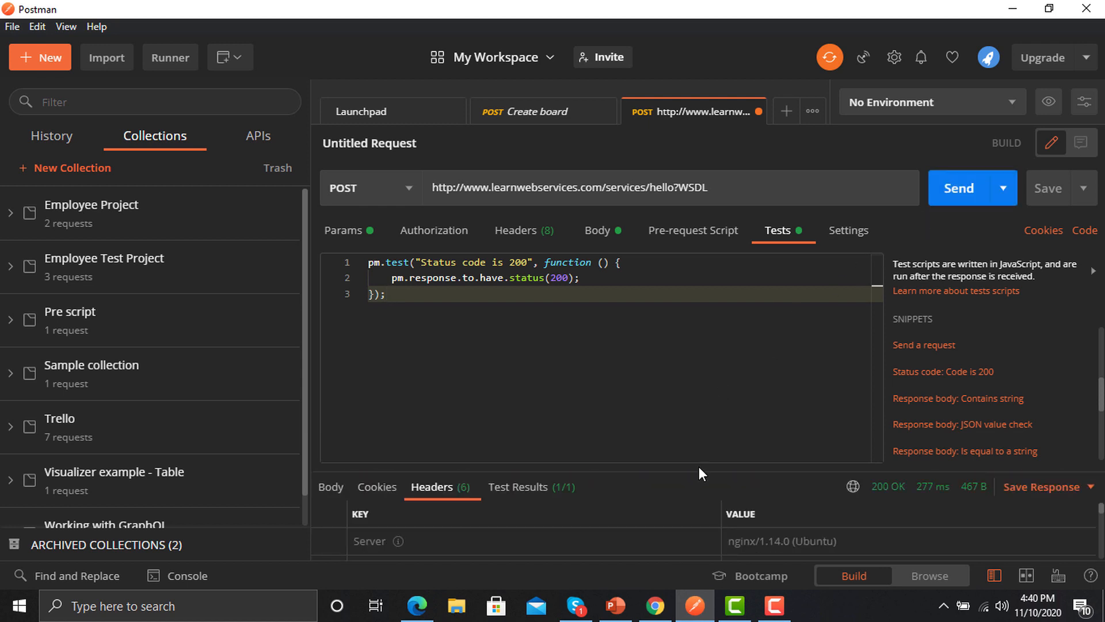
left_click_drag(698, 472, 698, 367)
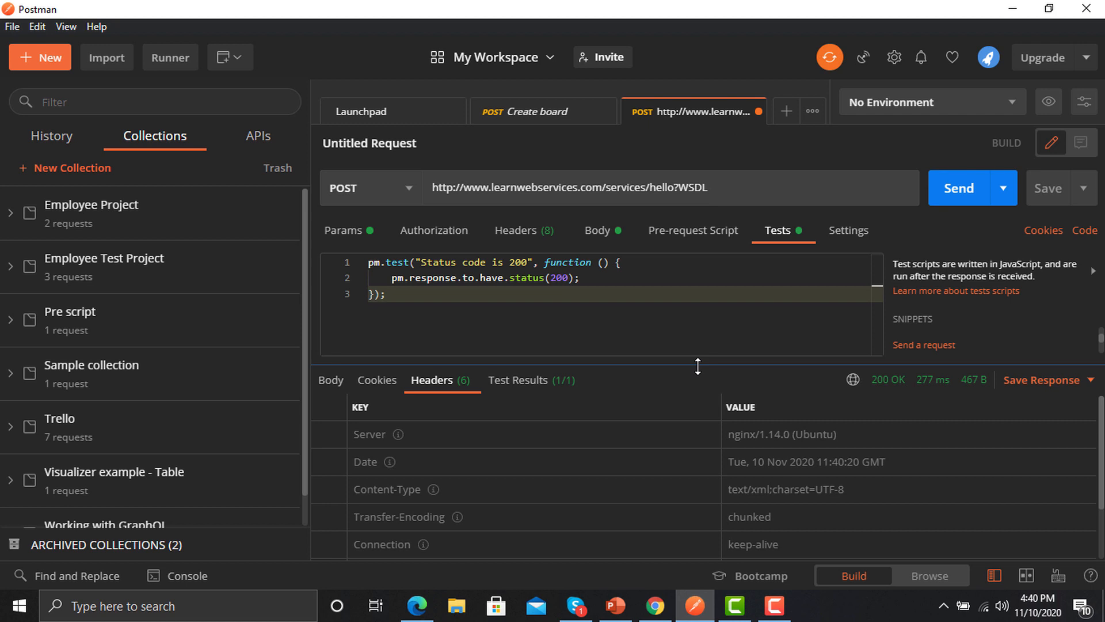
left_click(330, 380)
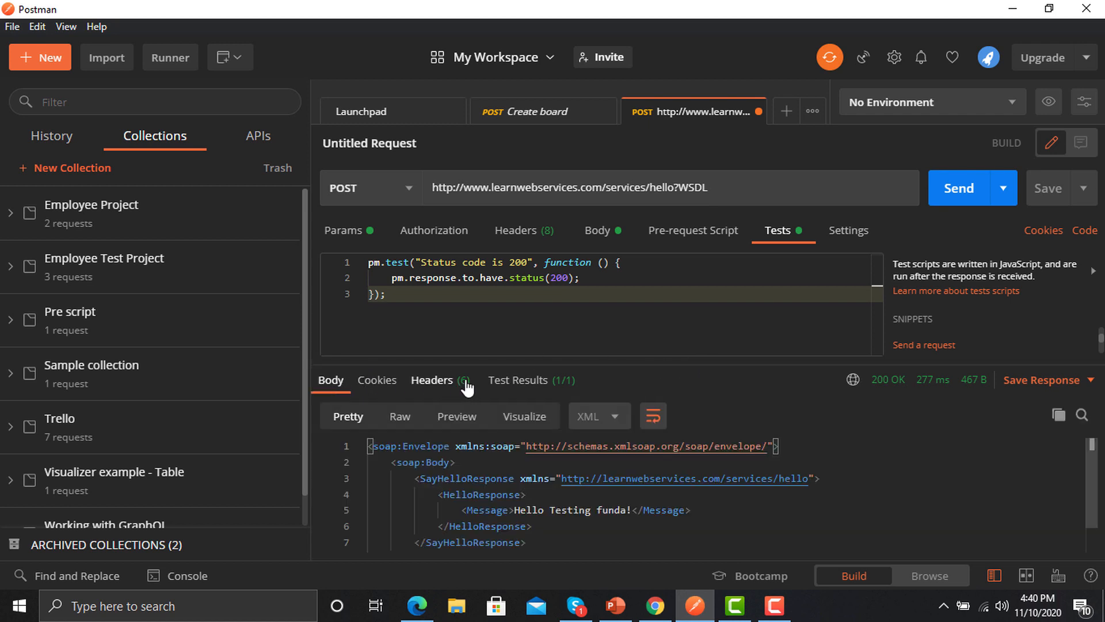
left_click(518, 380)
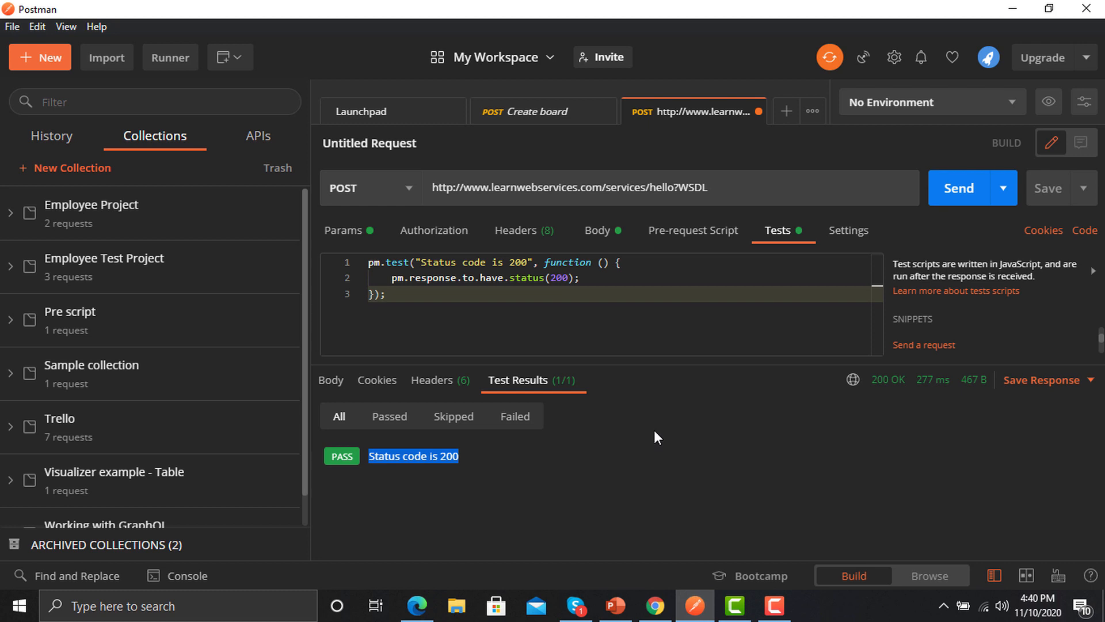
mouse_move(1022, 213)
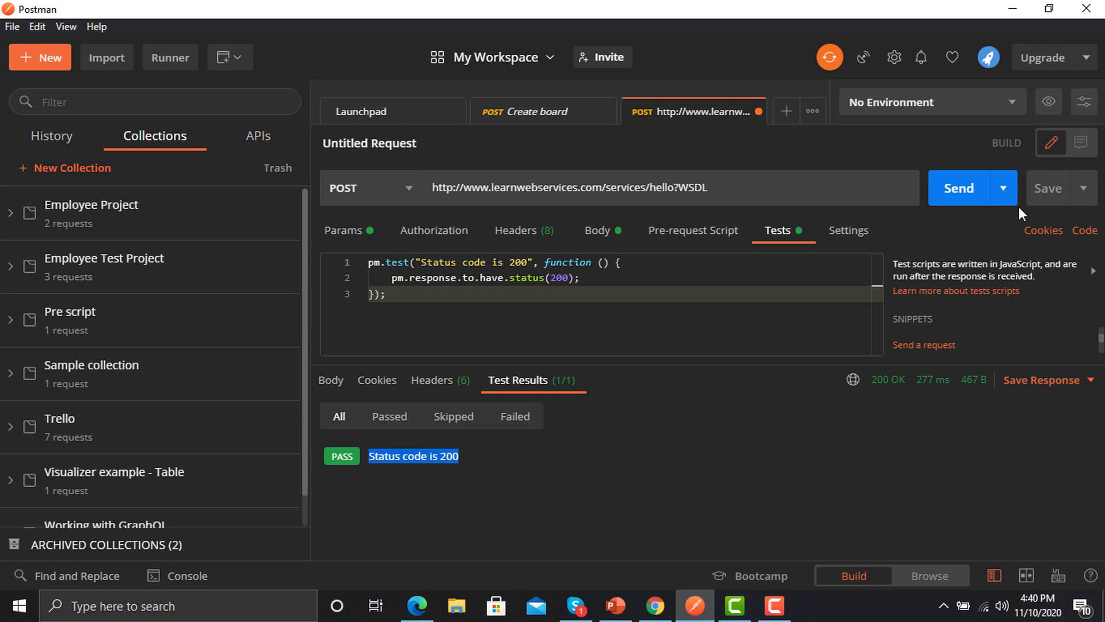
Name the request 'Soap Hello Request' in the save dialog
left_click(1048, 188)
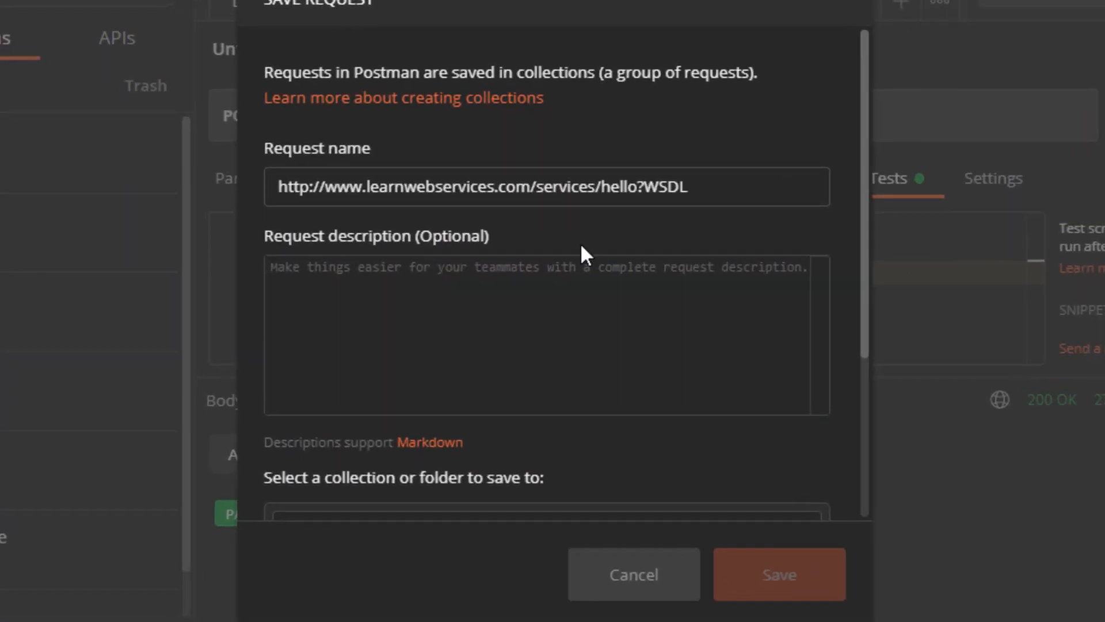
triple_click(483, 186)
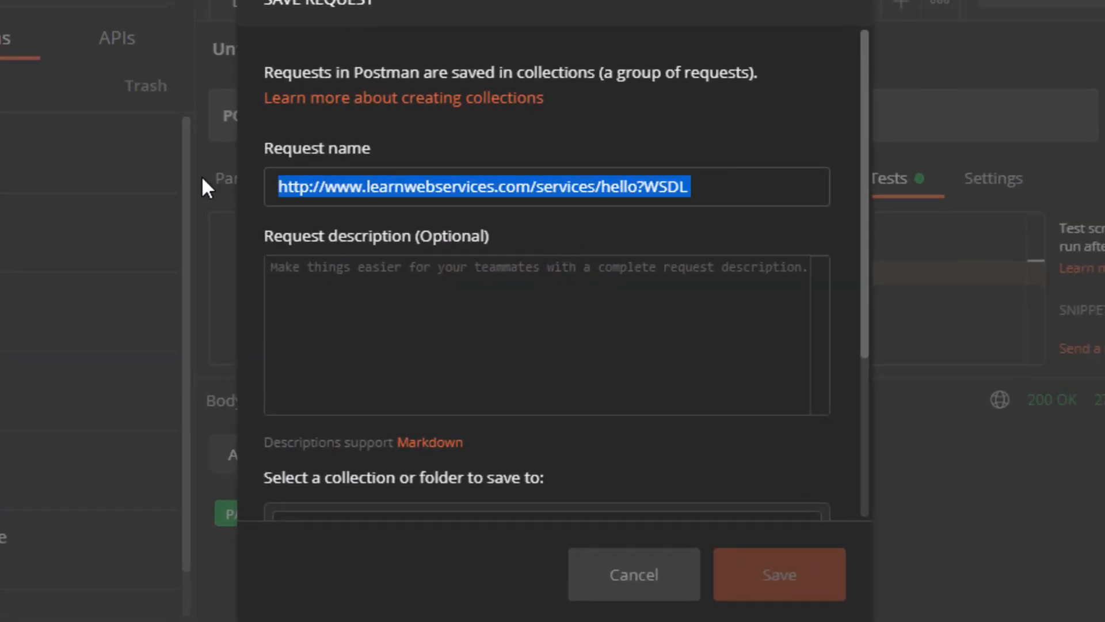
type("Soap")
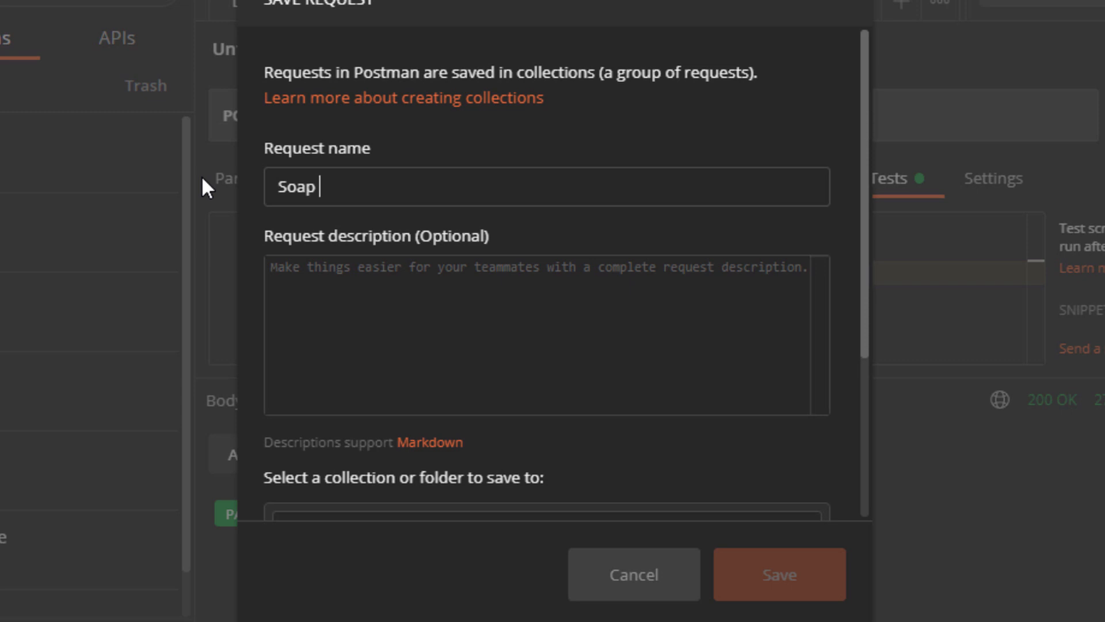
type("Hello R")
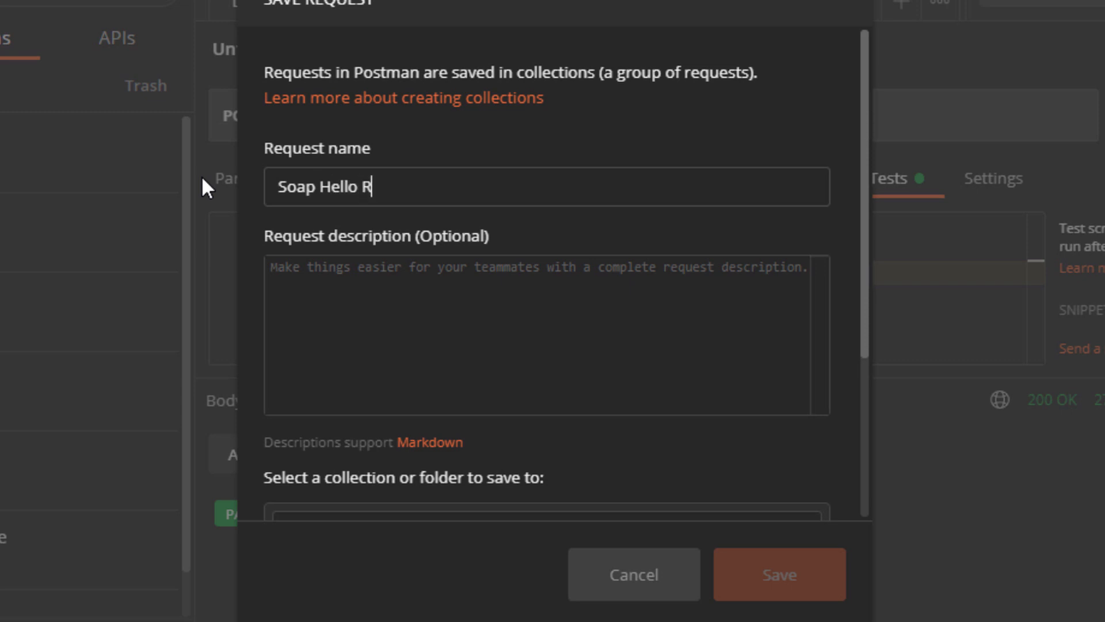
type("equest")
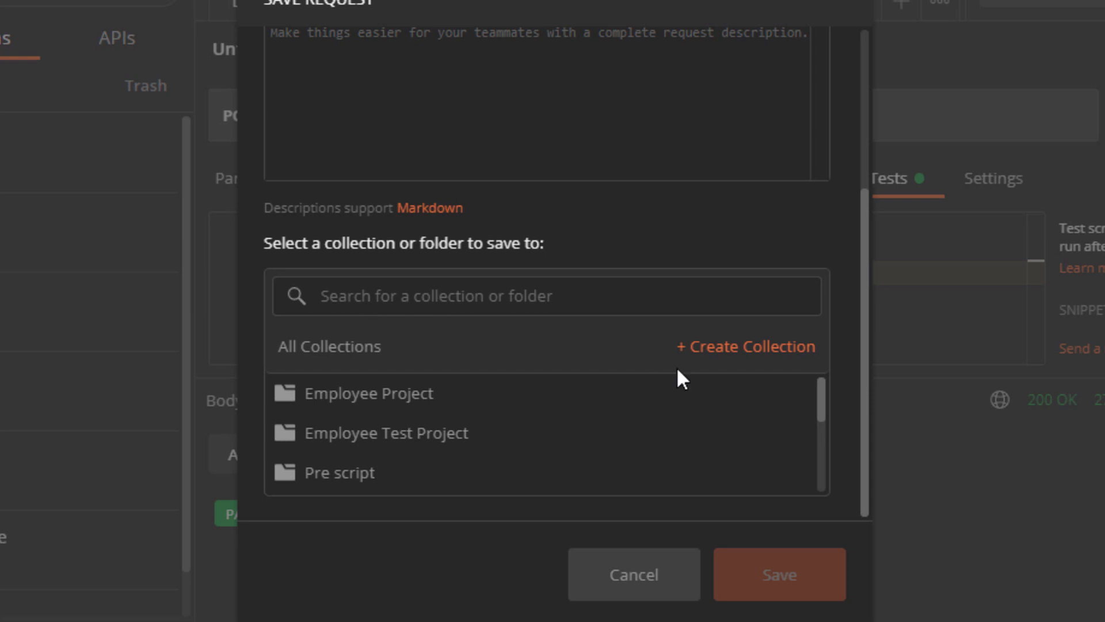
Create the 'Sample Soap Request' collection and save the request into it
left_click(745, 346)
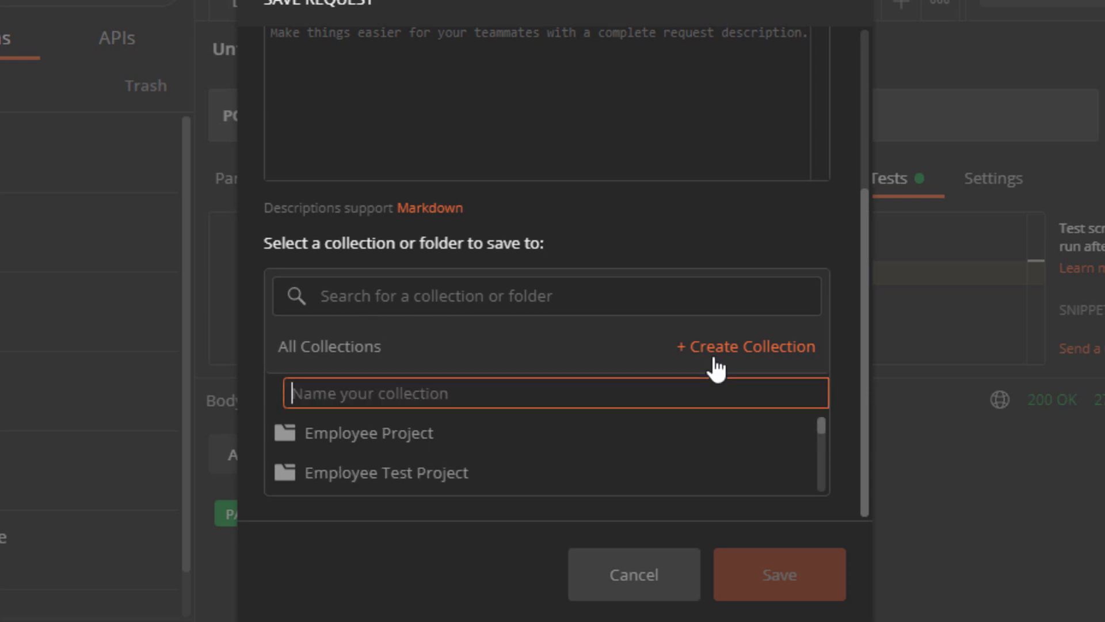
type("Sample")
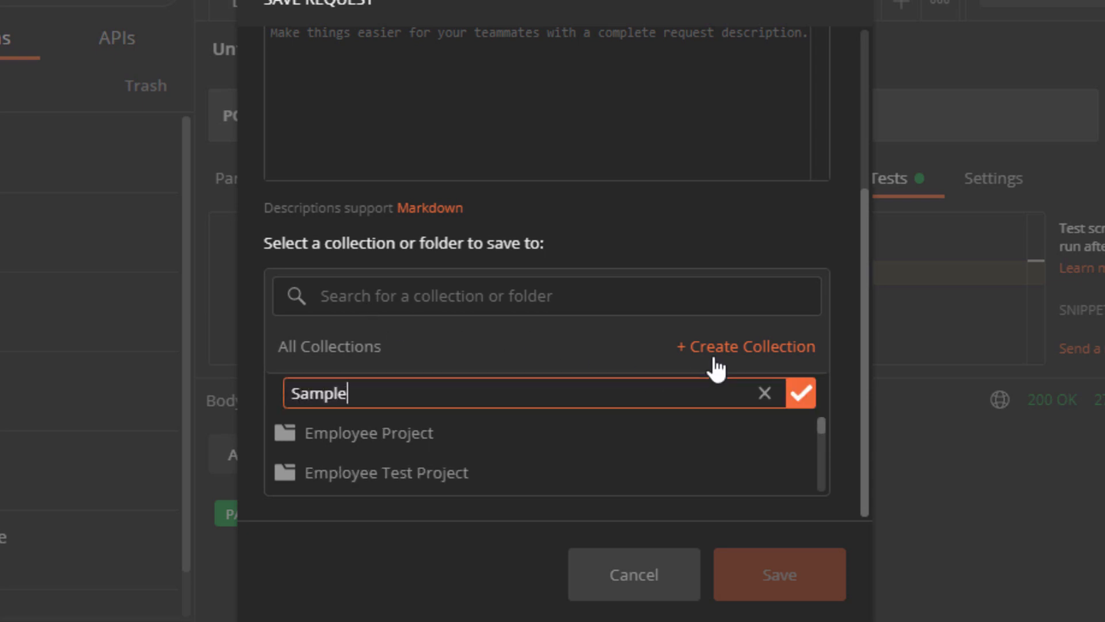
type("Soap")
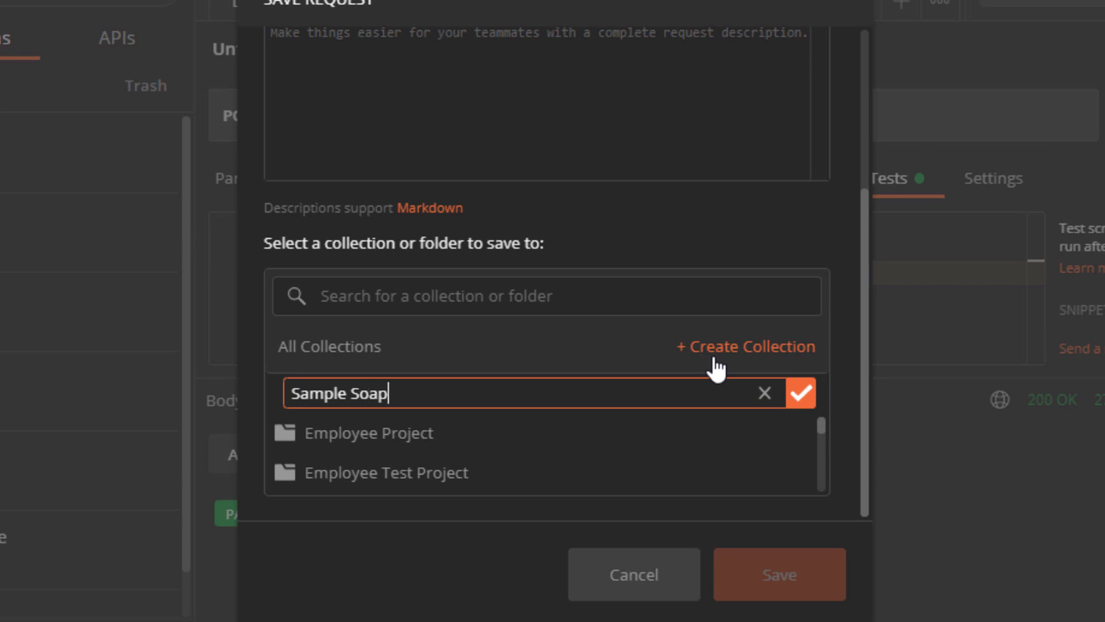
type("Request")
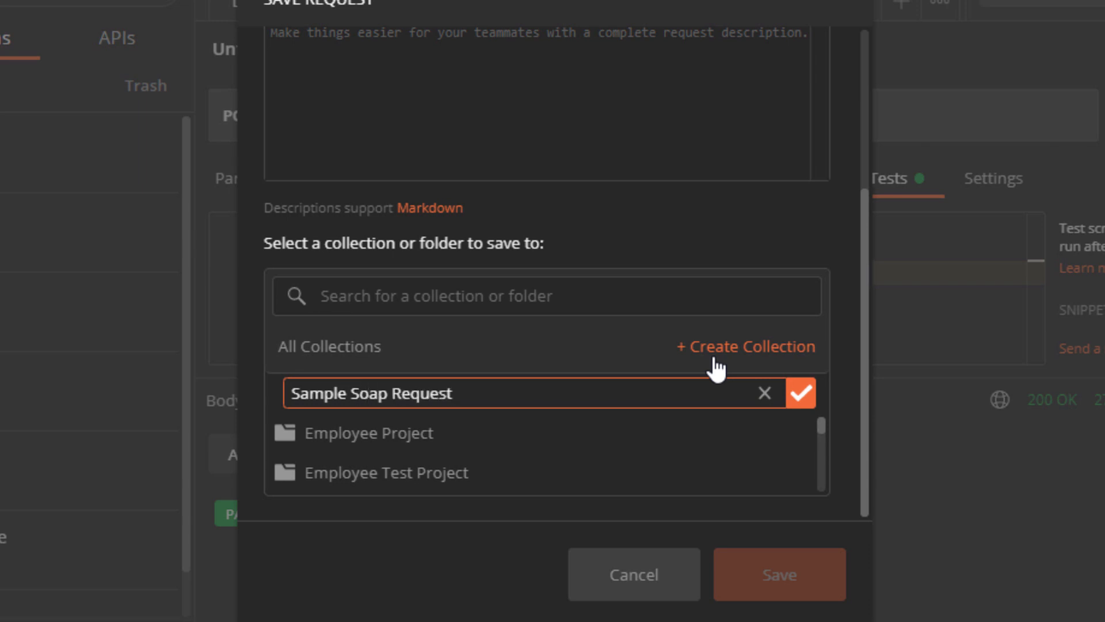
left_click(801, 393)
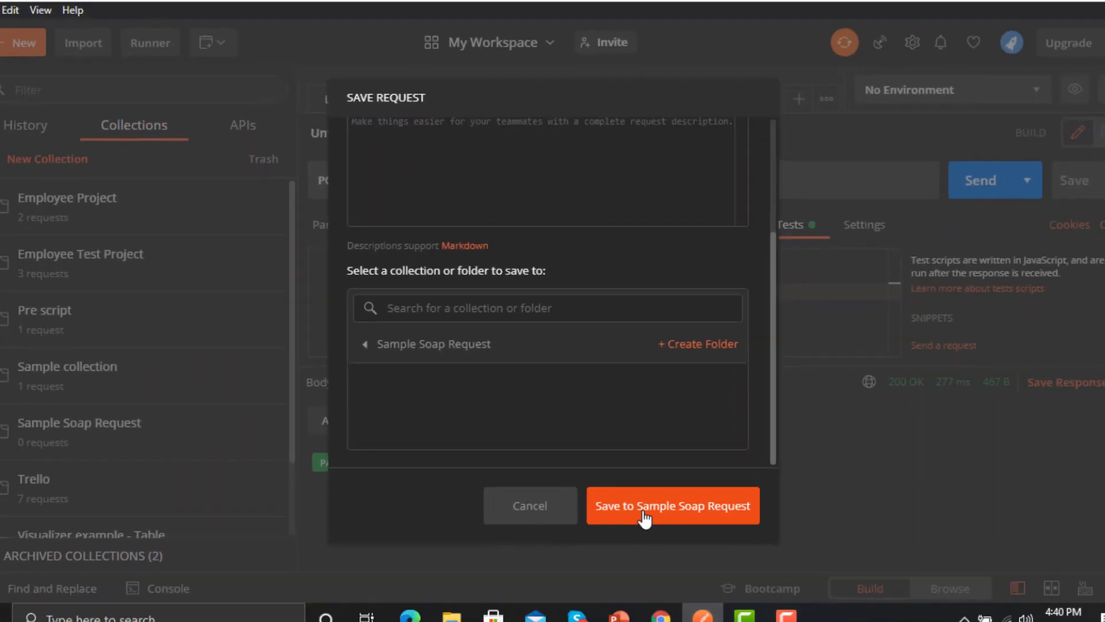
left_click(671, 505)
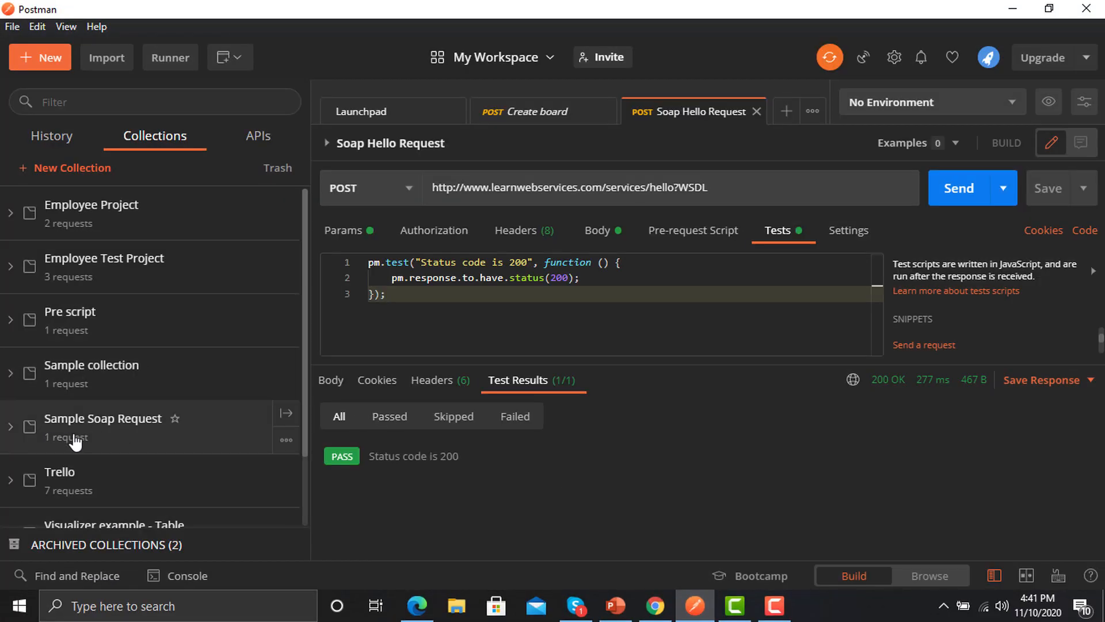
mouse_move(182, 435)
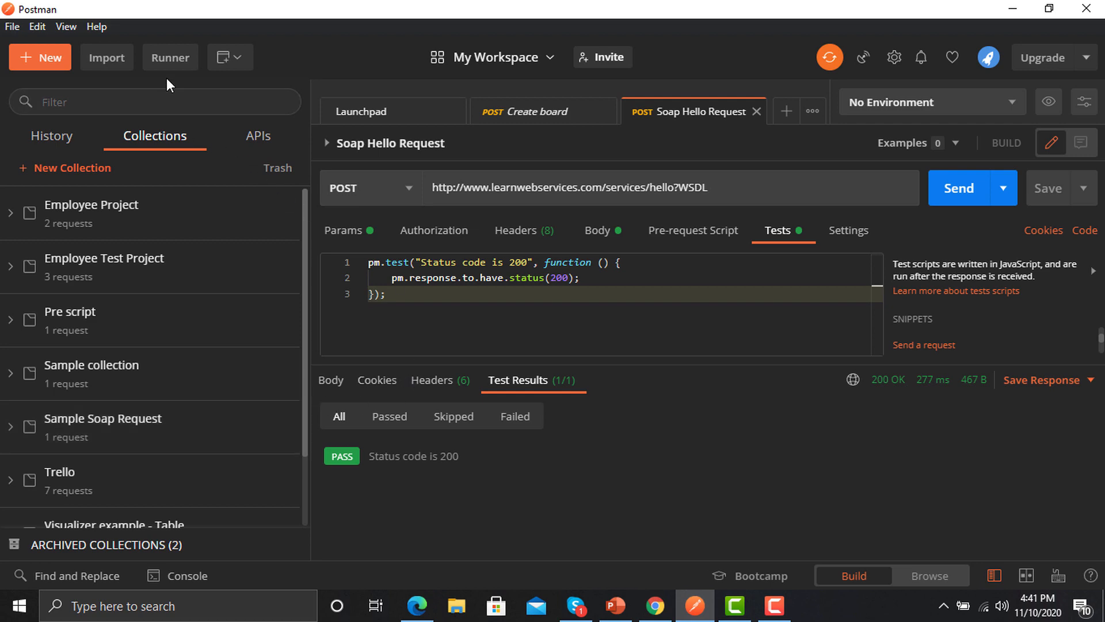
Open the Collection Runner from the top toolbar
left_click(170, 57)
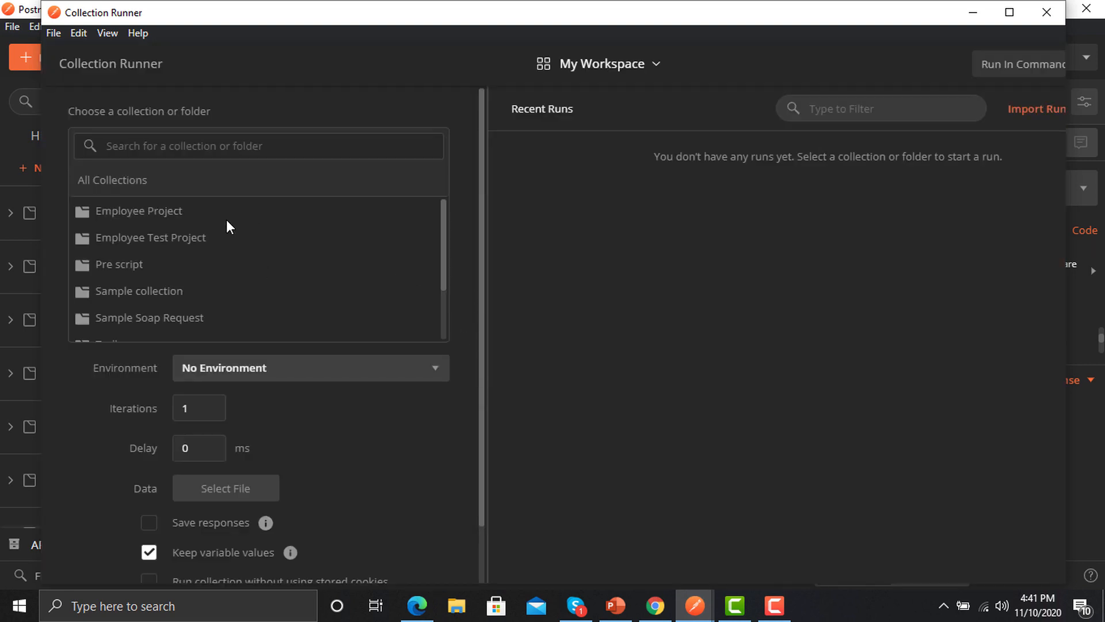
Run the Sample Soap Request collection with 2 iterations
left_click(148, 317)
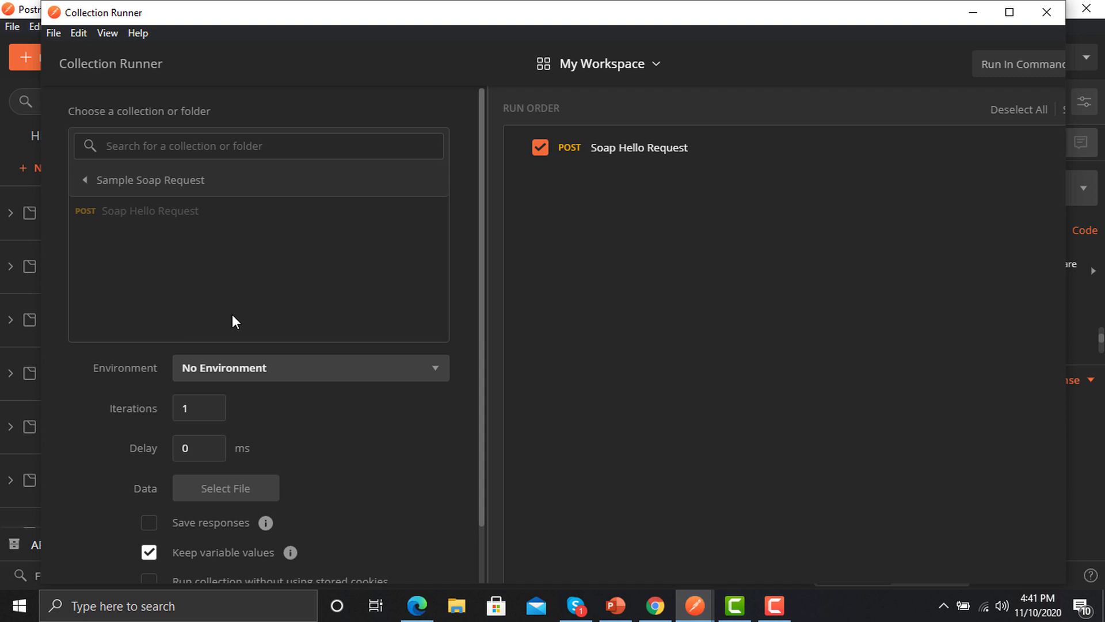
scroll("down", 3)
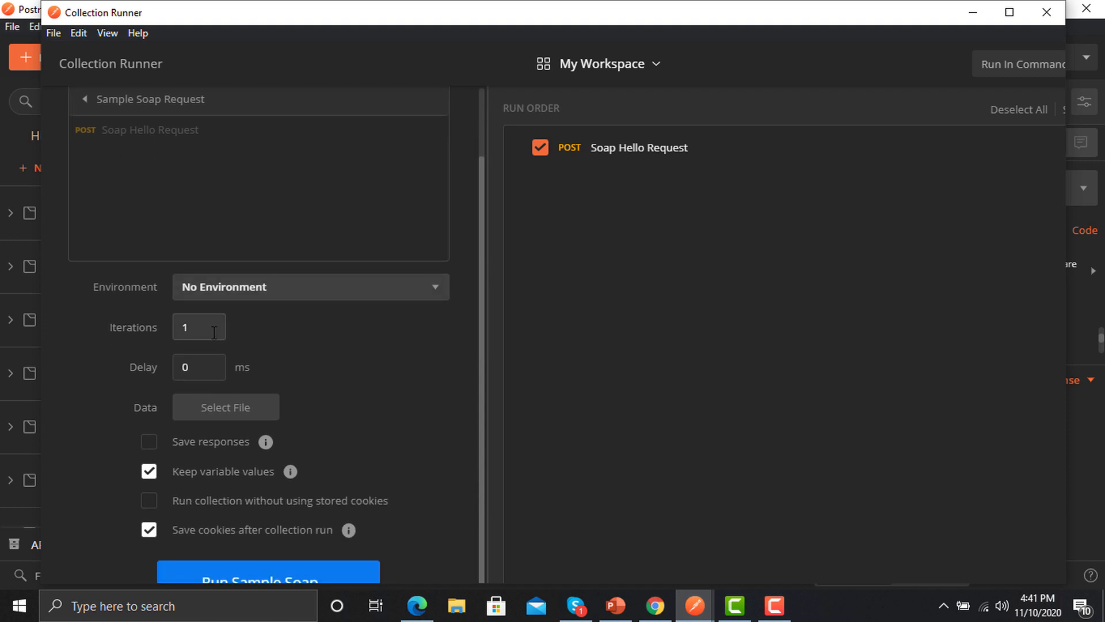
type("2")
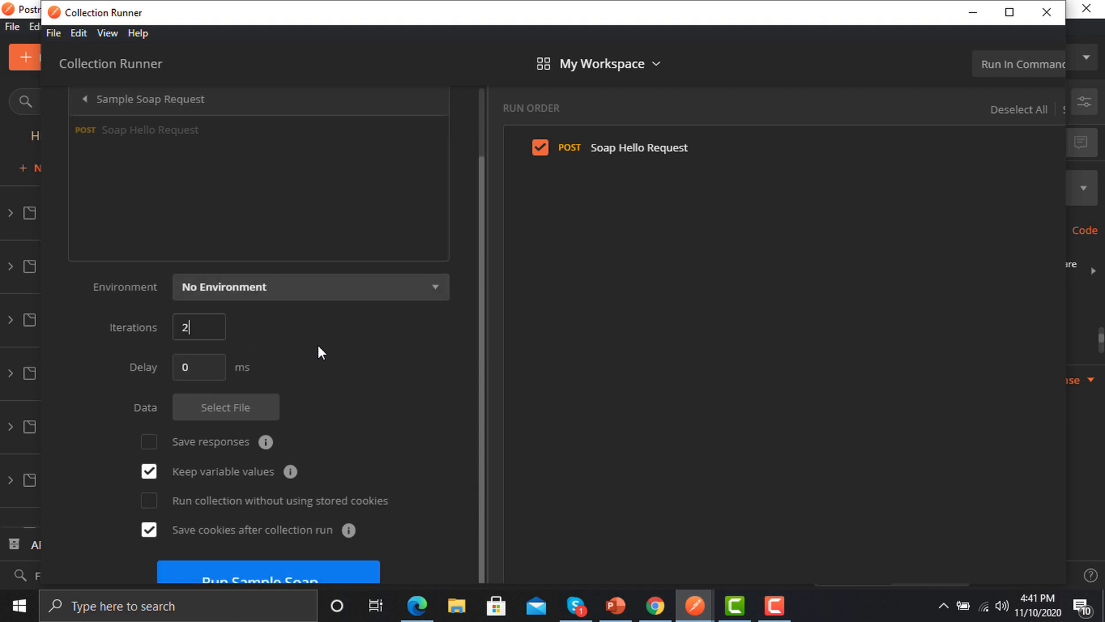
mouse_move(387, 357)
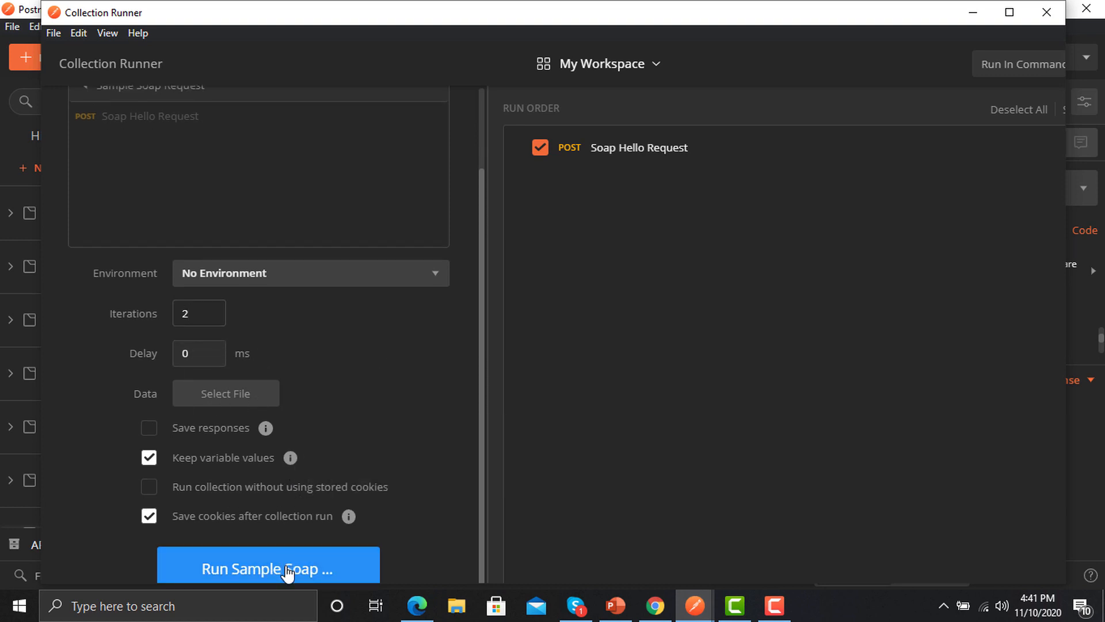
left_click(267, 569)
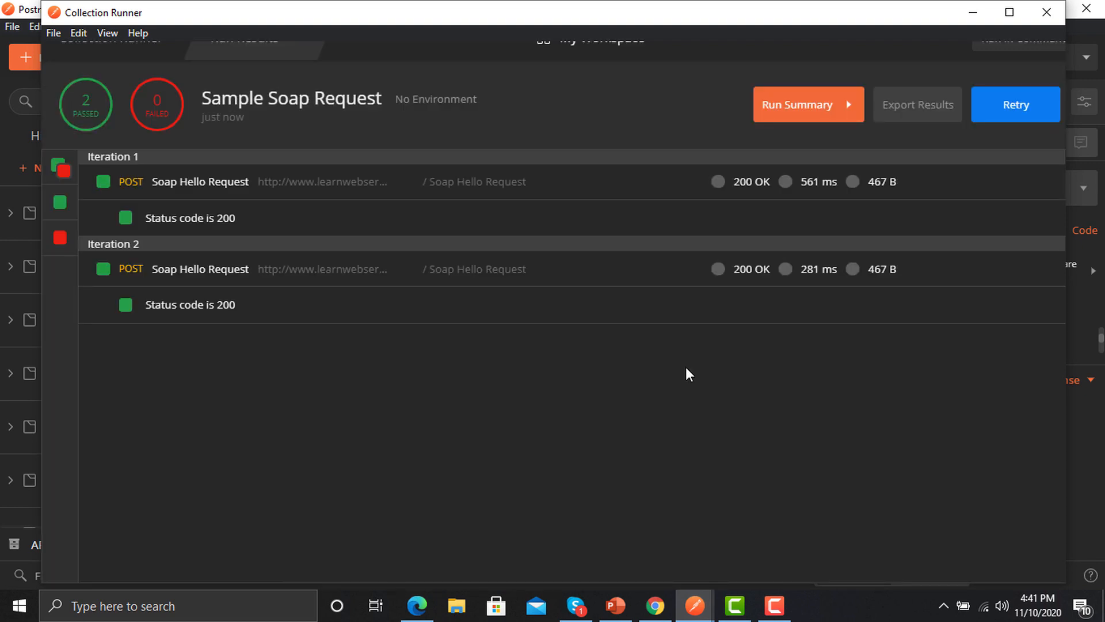